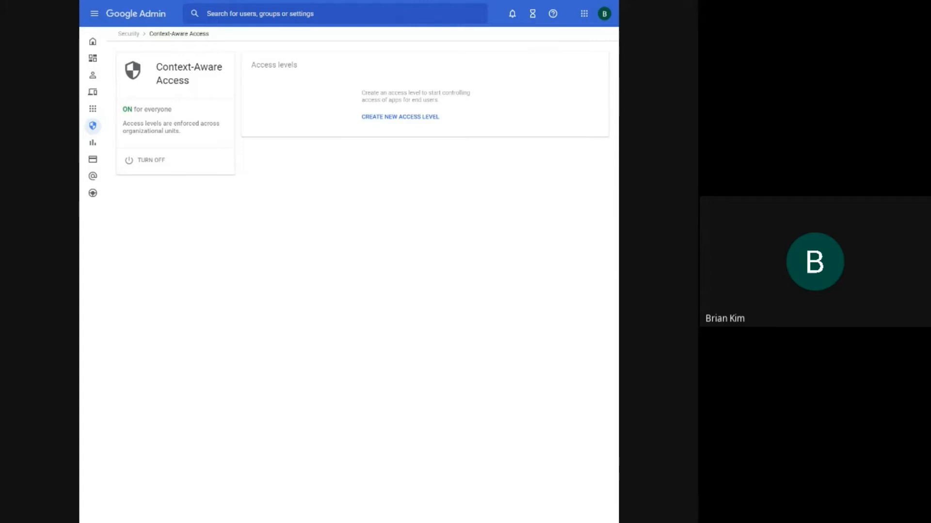
- Start a new, blank Context-Aware Access level from the Context-Aware Access page
click(400, 117)
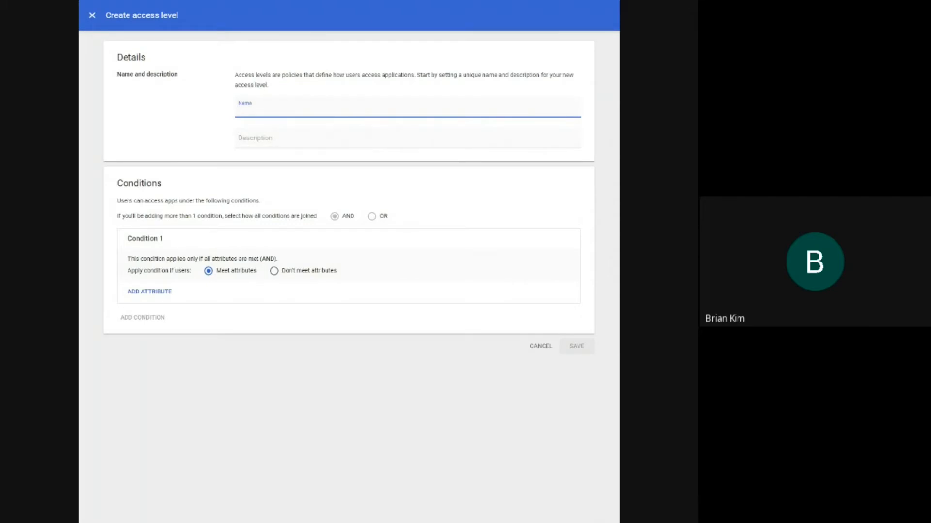
- Name the access level "Condition | Require Device OS Version"
click(407, 112)
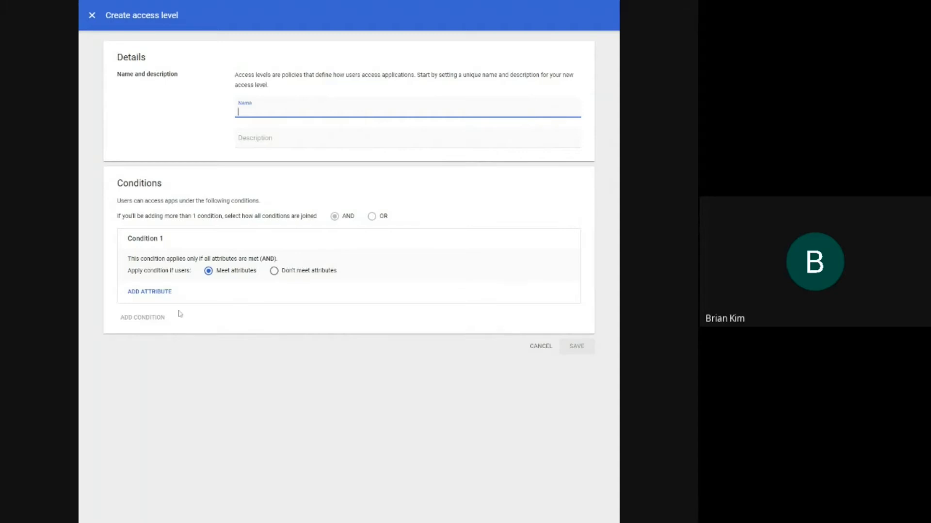
mouse_move(430, 220)
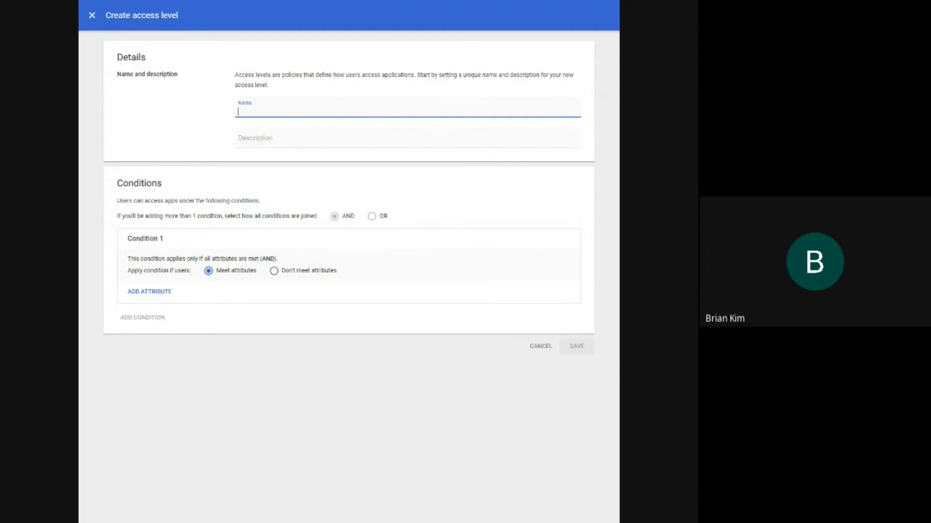
text(Condition)
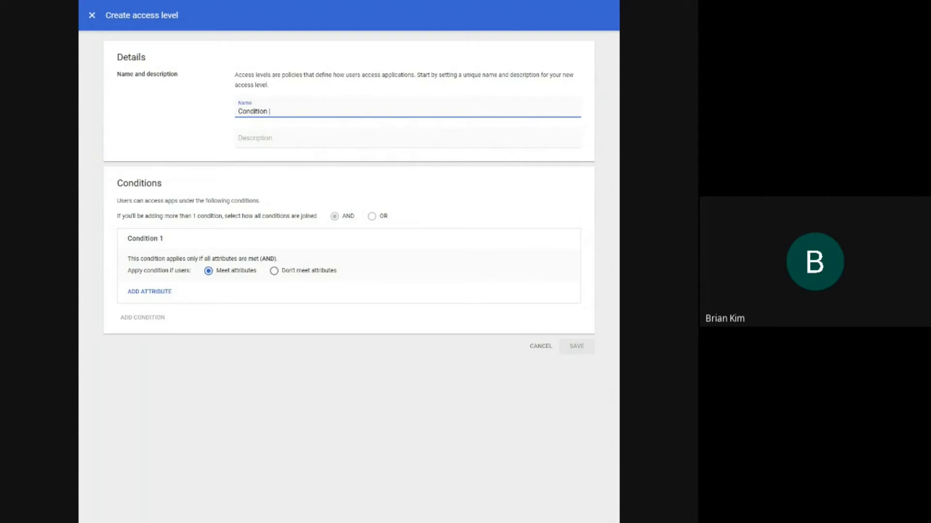
text(Require Device OS)
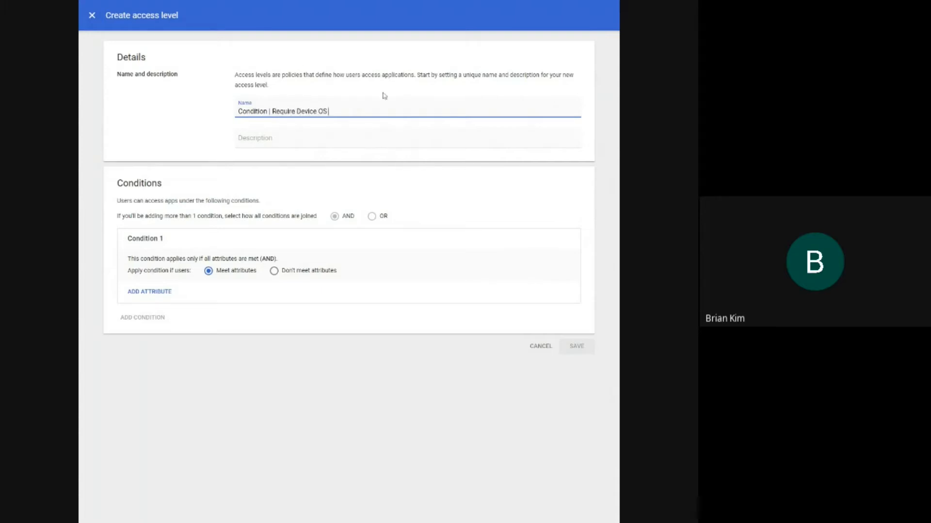
text(Version)
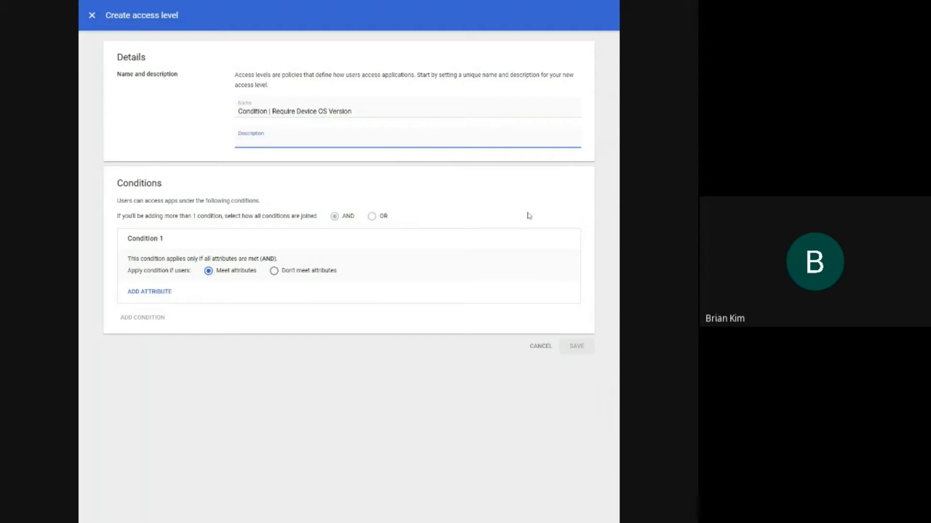
- Enter the description "Testing for Workspace Admins Video"
text(Testing)
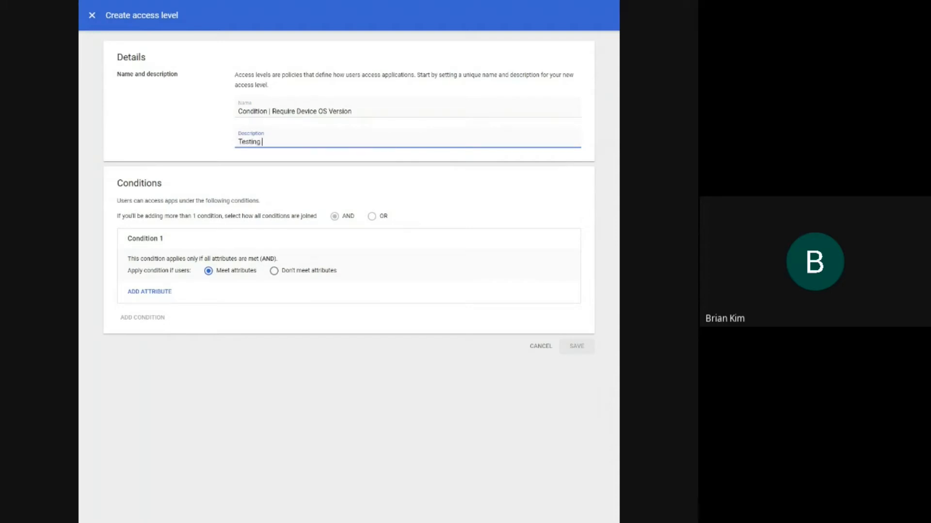
text(for Works)
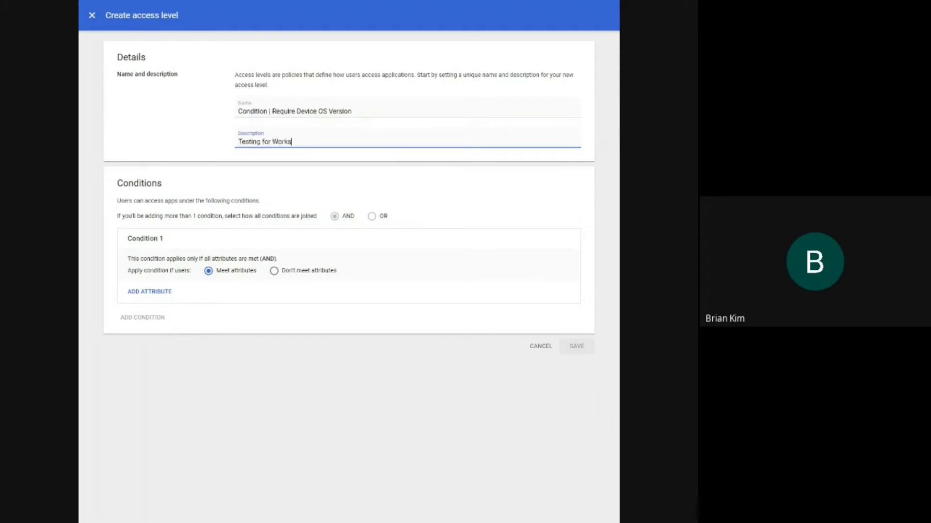
text(space Admins Video)
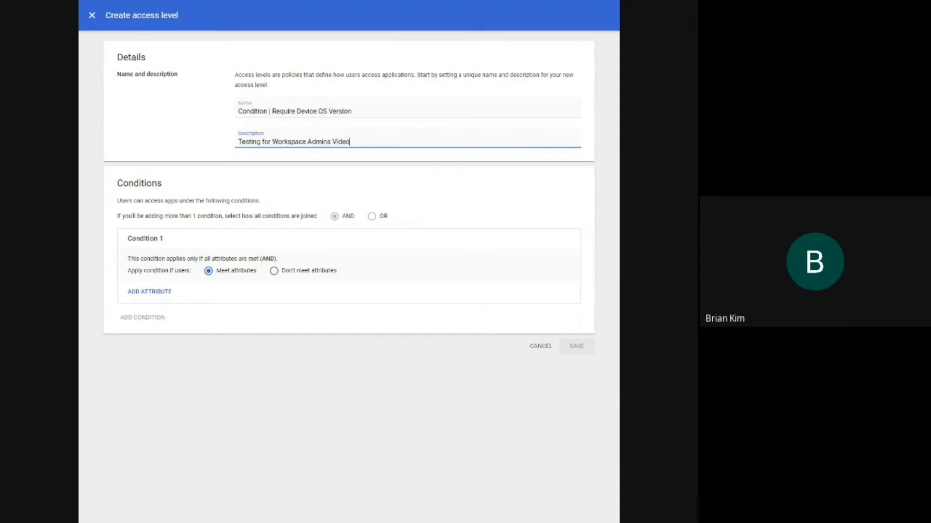
- Add a Device OS attribute to Condition 1 of the access level
click(149, 292)
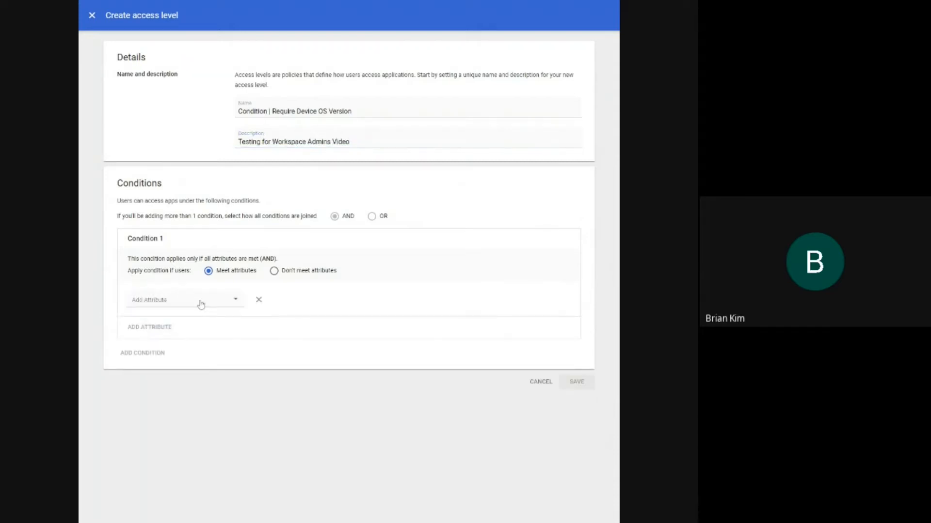
click(184, 300)
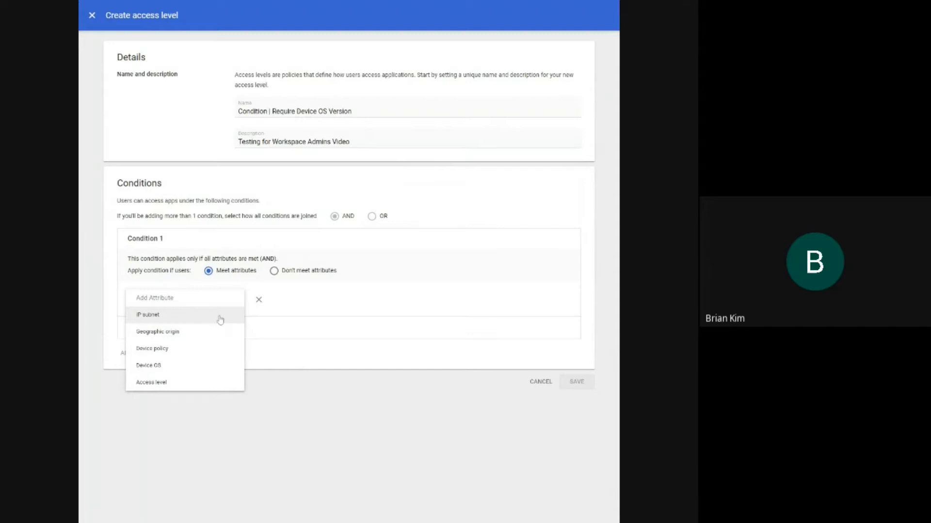
mouse_move(242, 321)
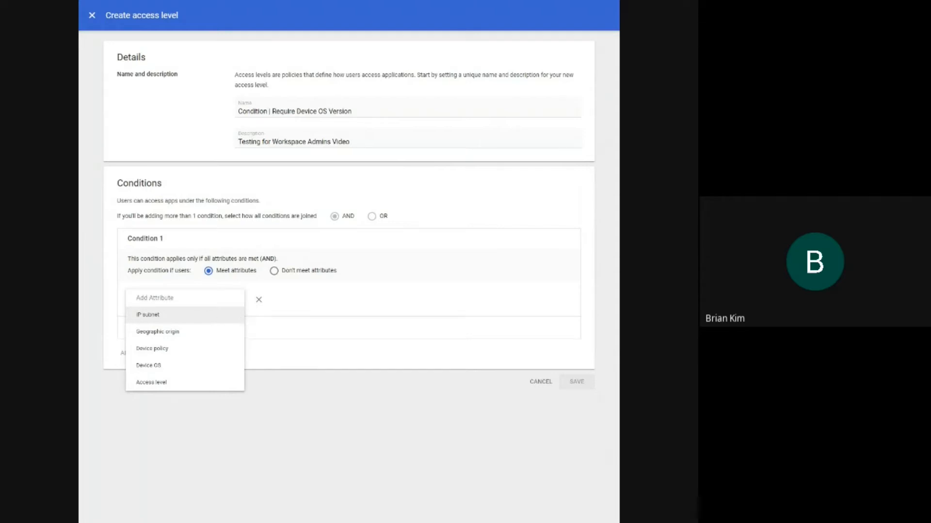
mouse_move(218, 336)
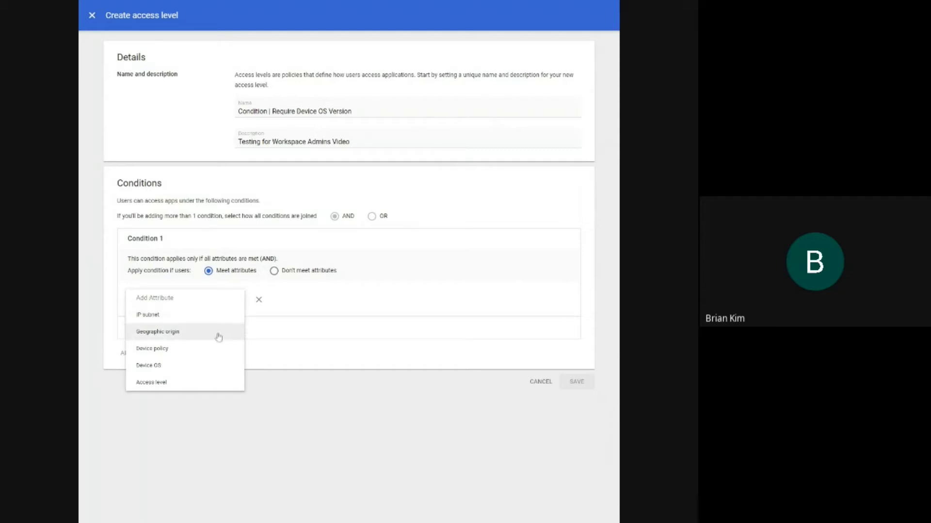
mouse_move(184, 356)
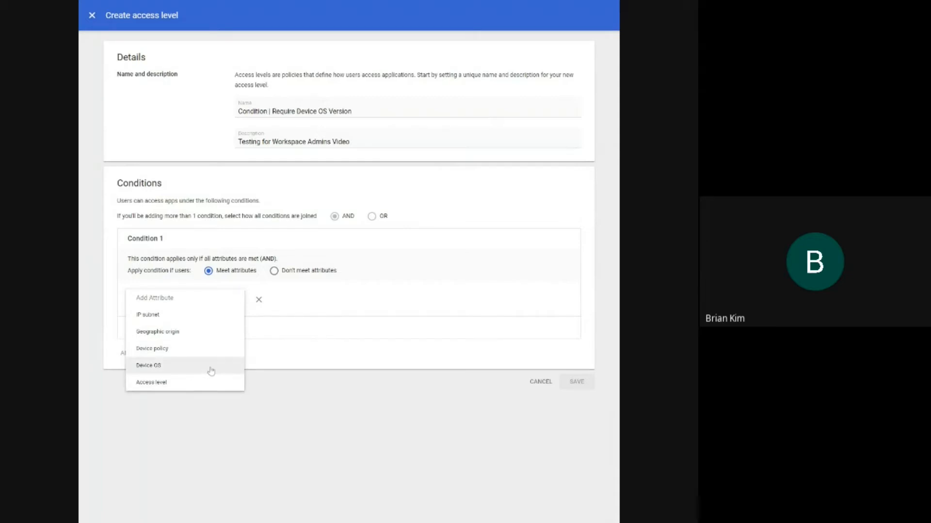
mouse_move(206, 382)
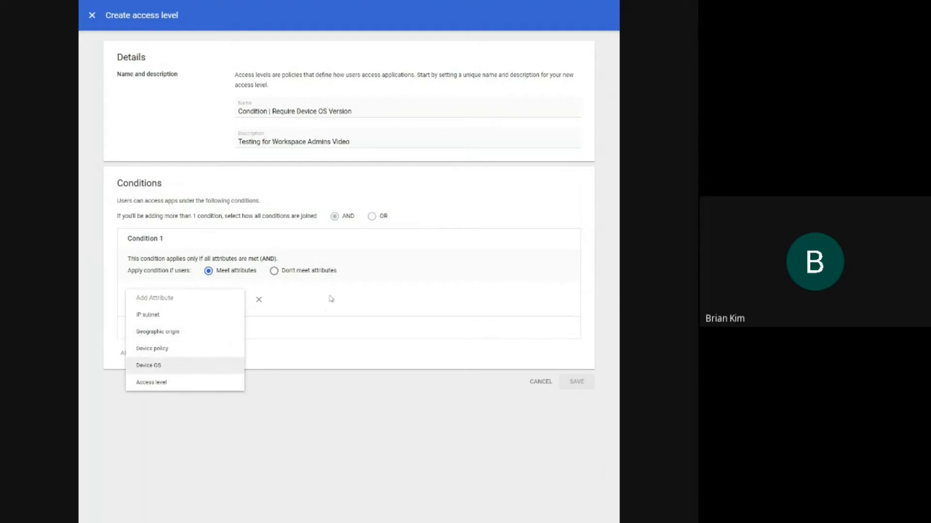
click(147, 366)
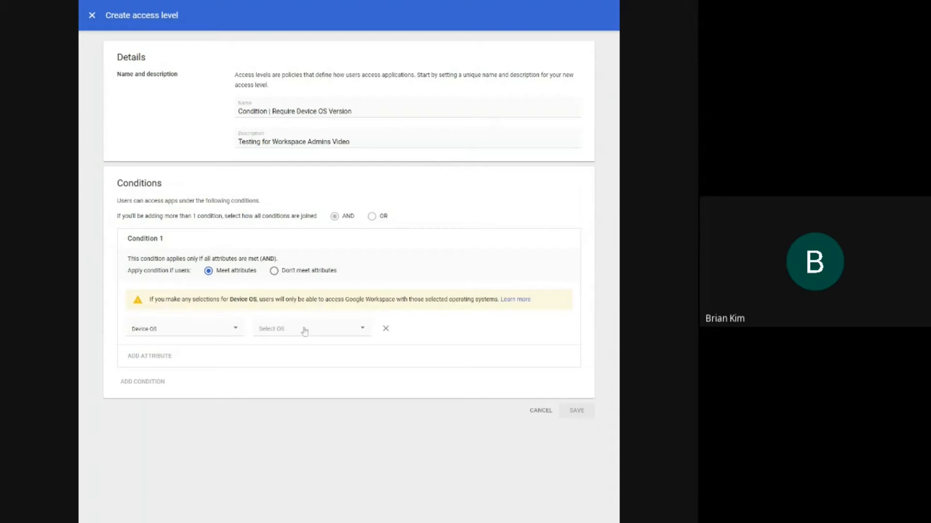
mouse_move(206, 314)
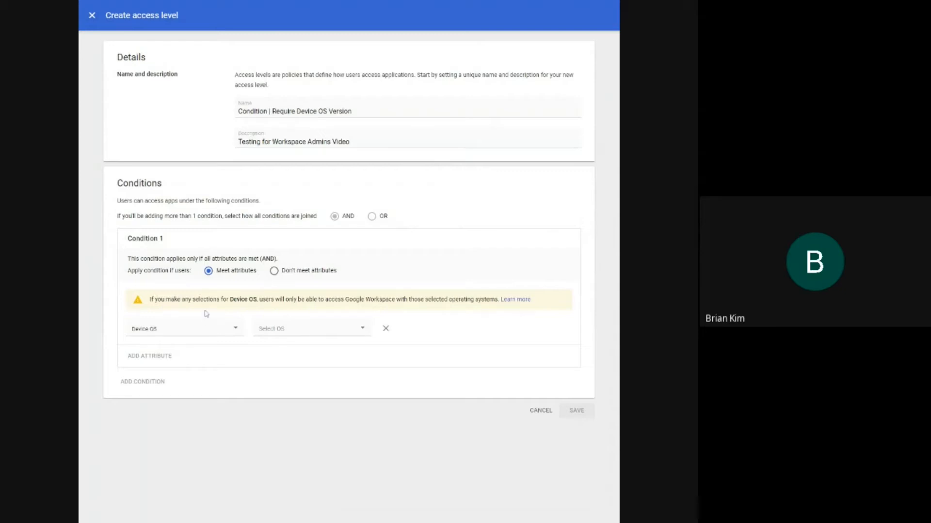
mouse_move(206, 313)
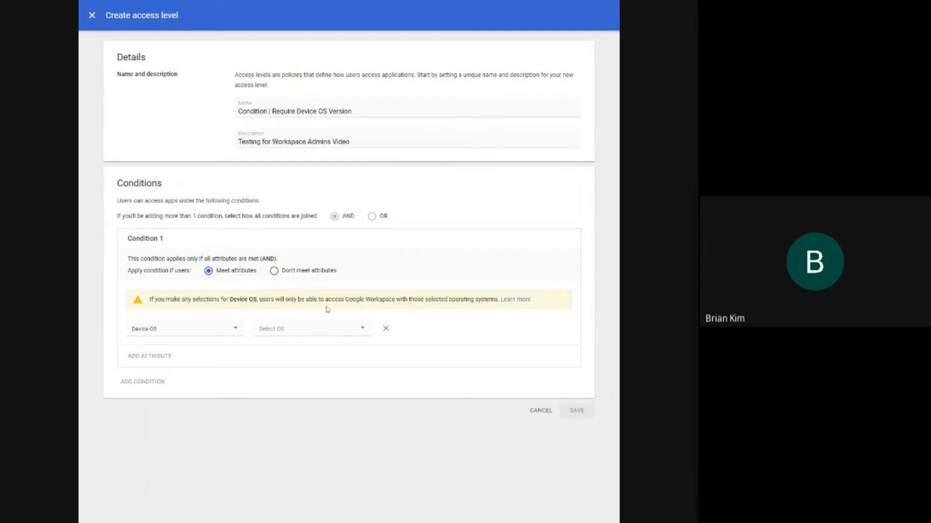
mouse_move(424, 307)
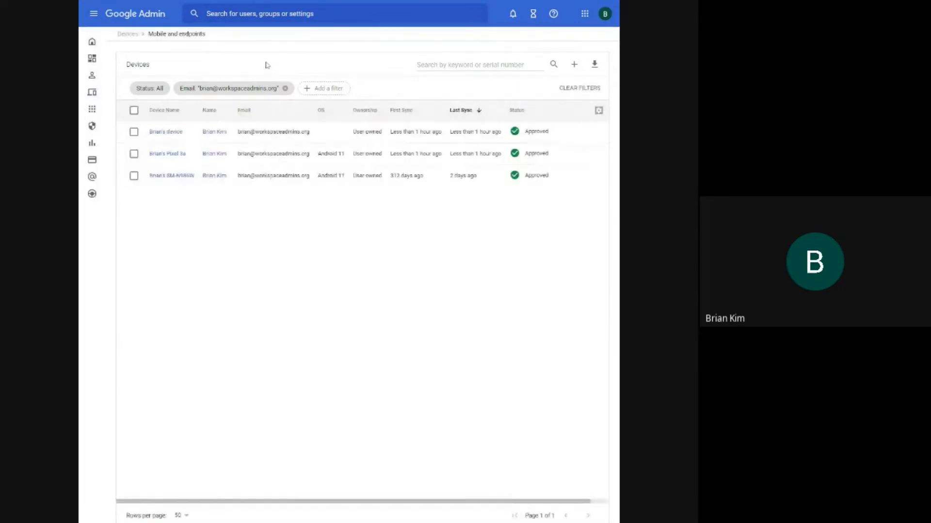
mouse_move(166, 153)
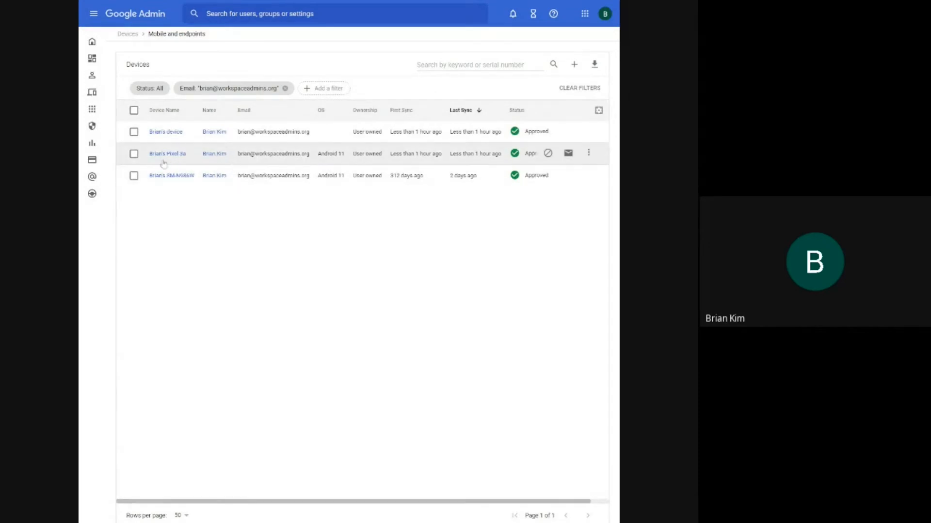
mouse_move(283, 171)
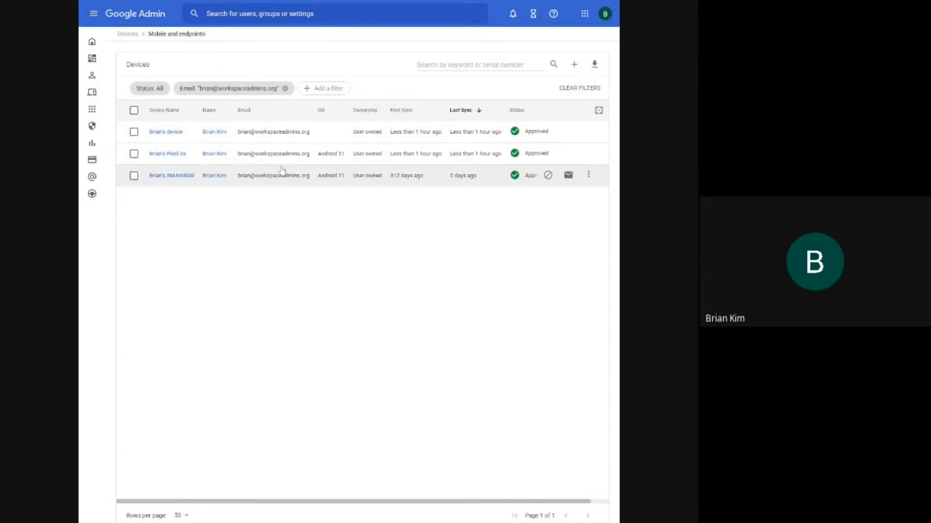
mouse_move(201, 153)
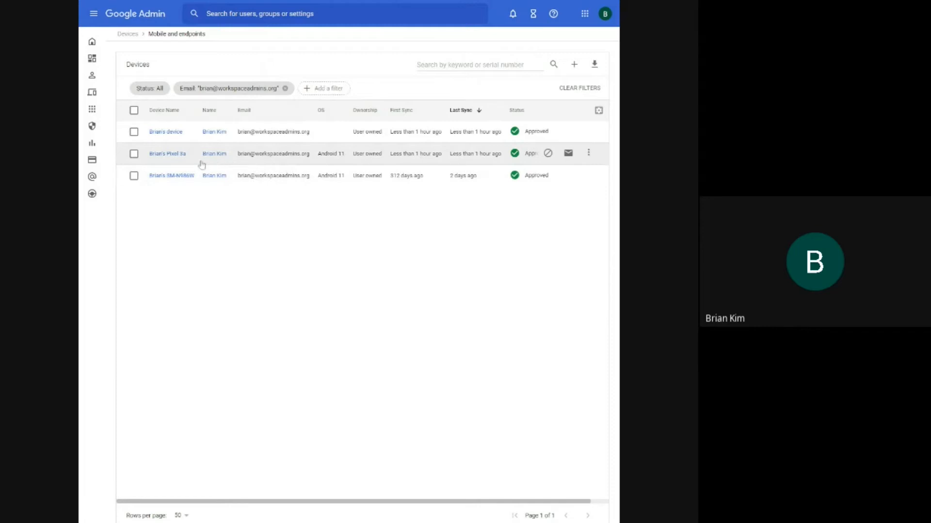
mouse_move(181, 136)
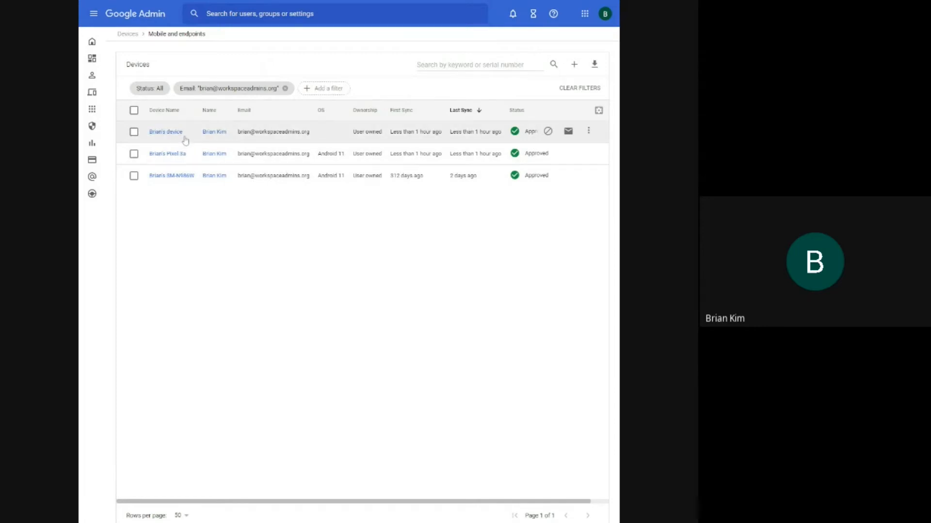
mouse_move(282, 153)
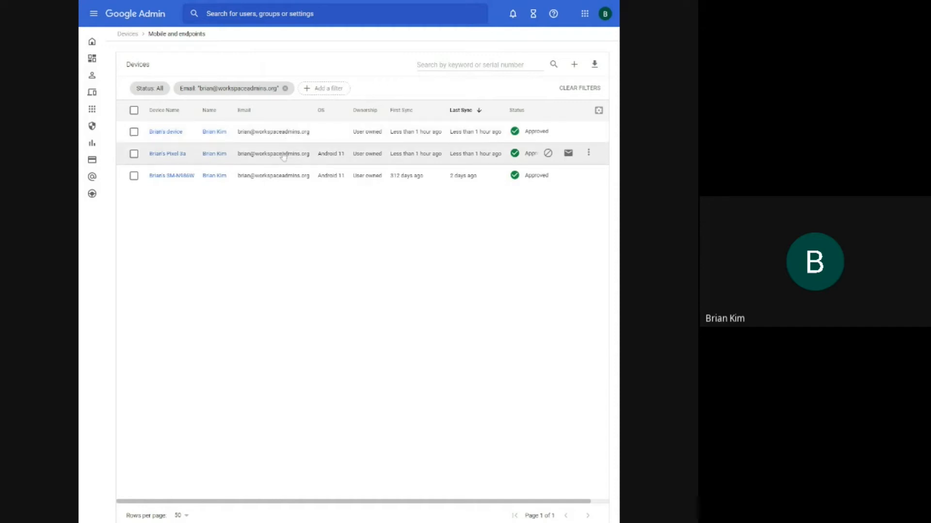
mouse_move(293, 134)
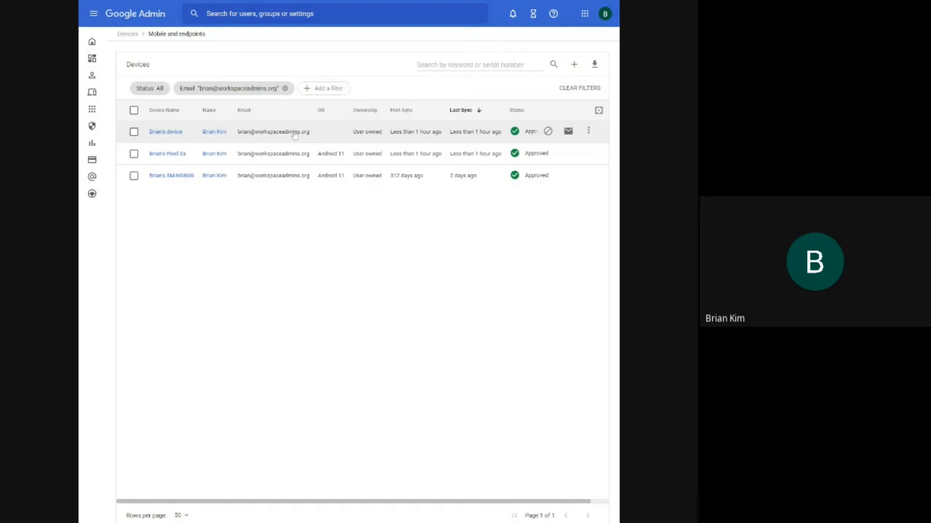
- Review the Pixel 3a and a second device's details, then return to the devices list
click(164, 131)
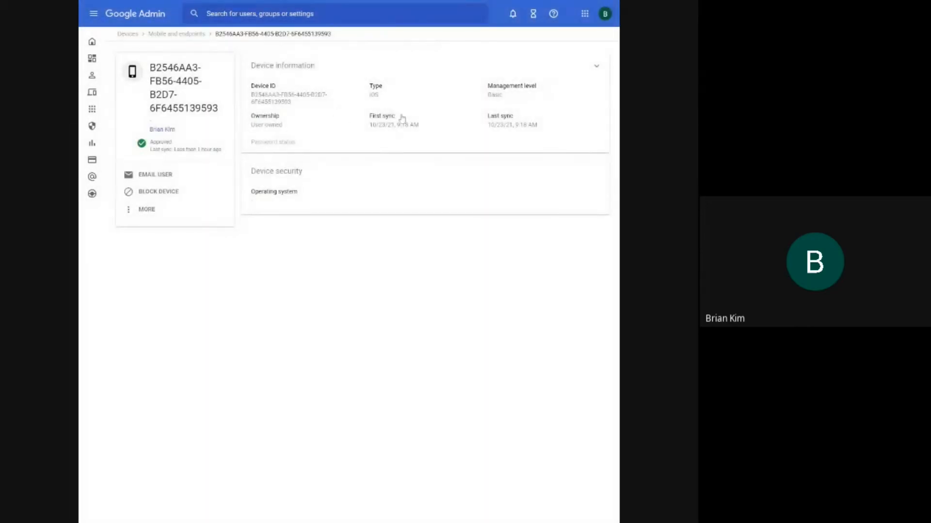
mouse_move(432, 188)
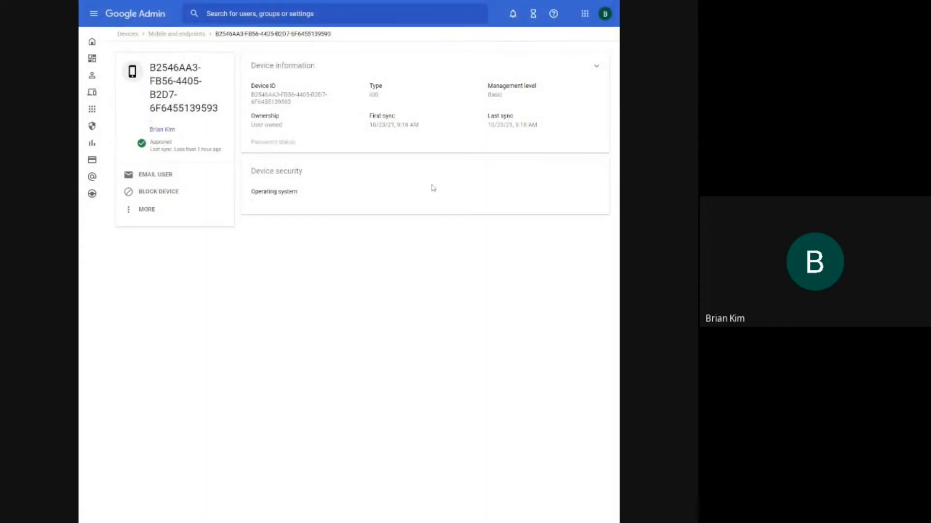
mouse_move(308, 217)
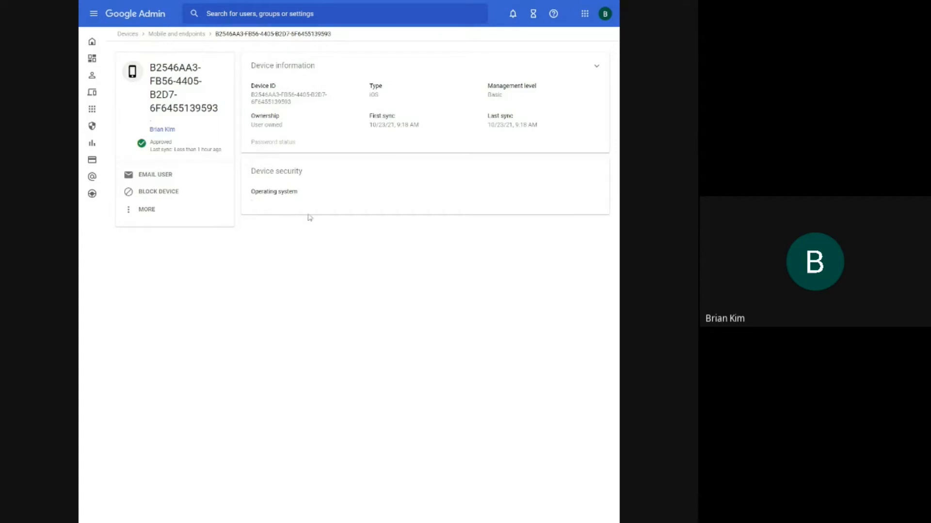
click(176, 33)
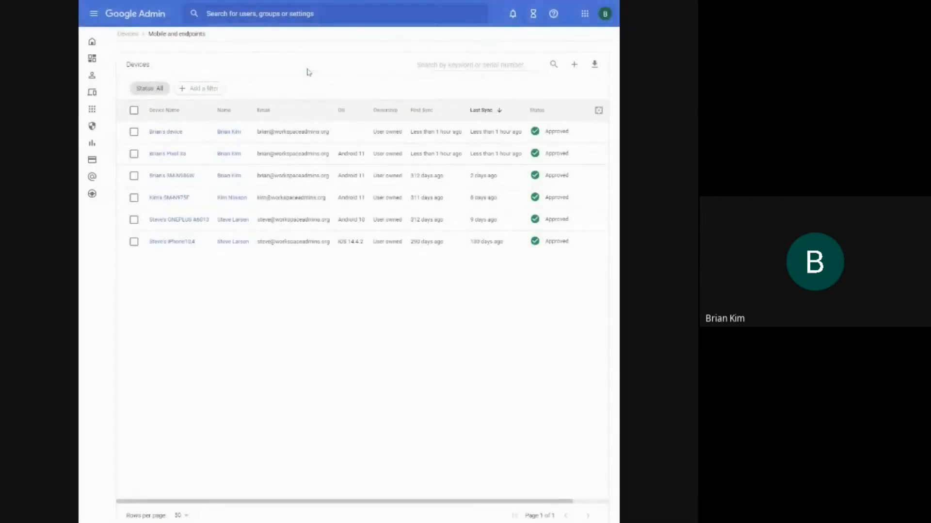
click(168, 154)
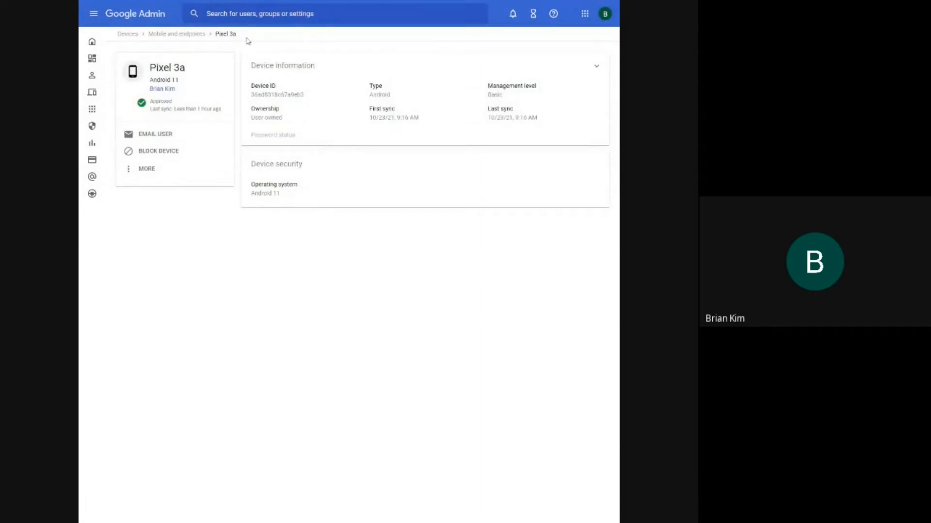
click(176, 34)
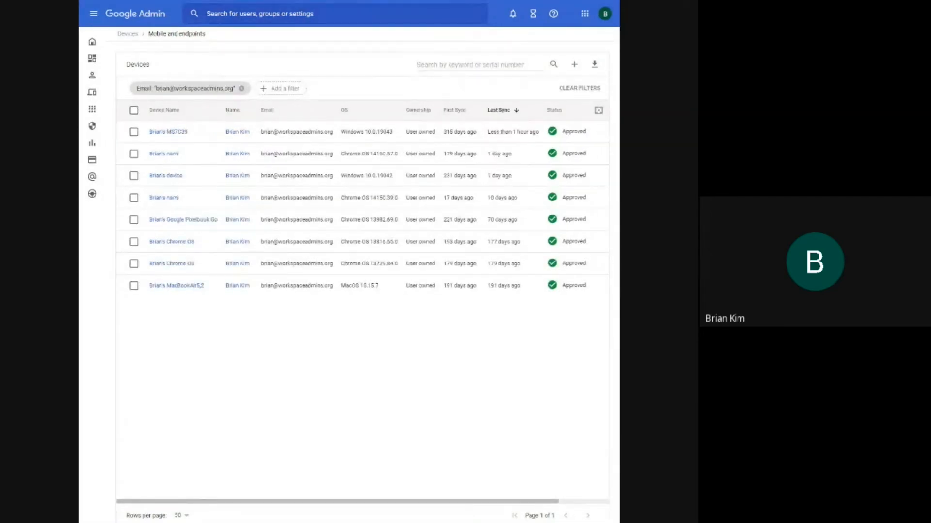
mouse_move(322, 168)
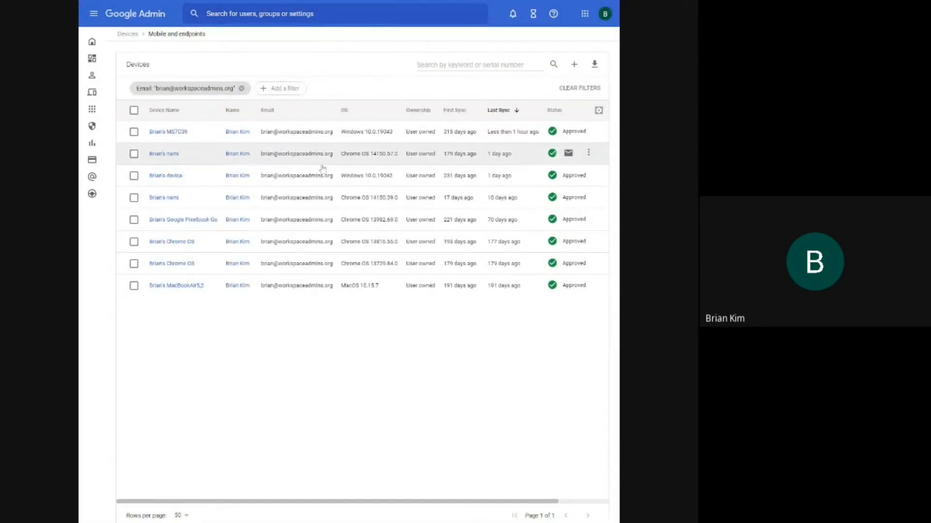
mouse_move(367, 131)
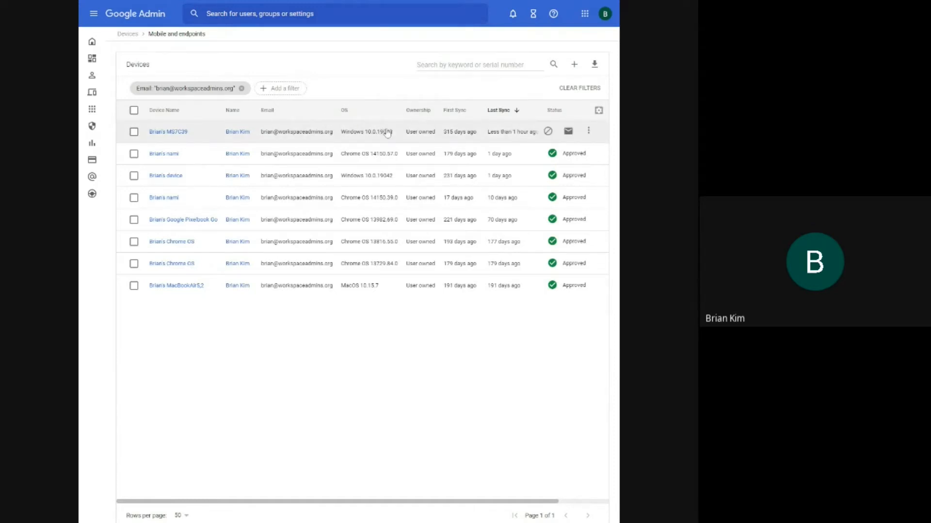
mouse_move(382, 262)
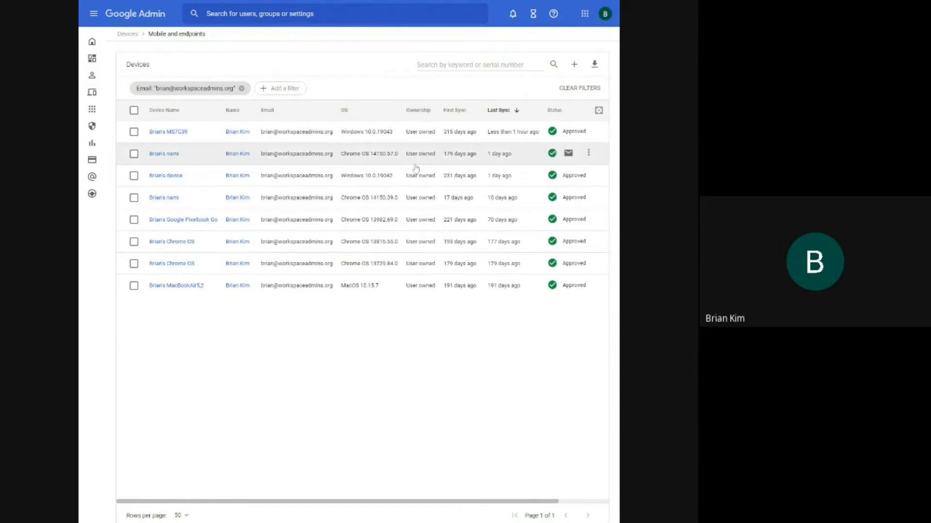
mouse_move(416, 169)
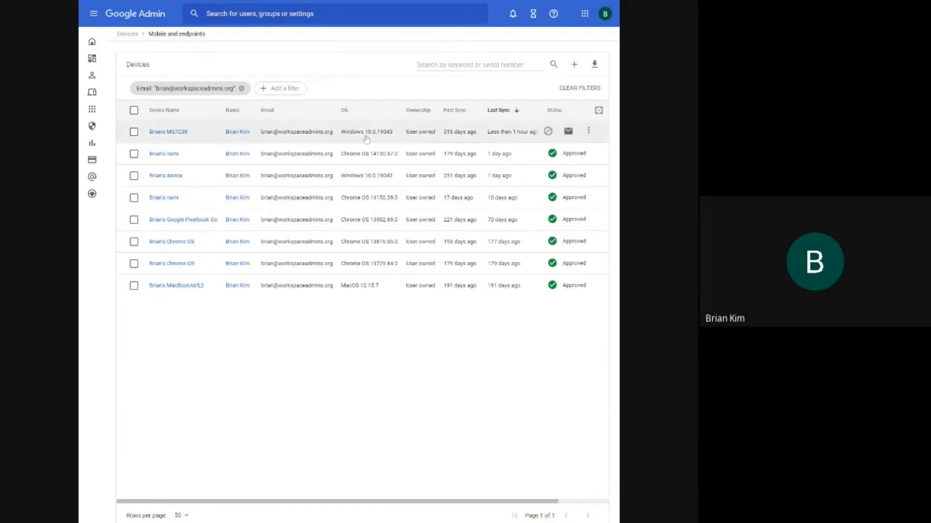
mouse_move(255, 3)
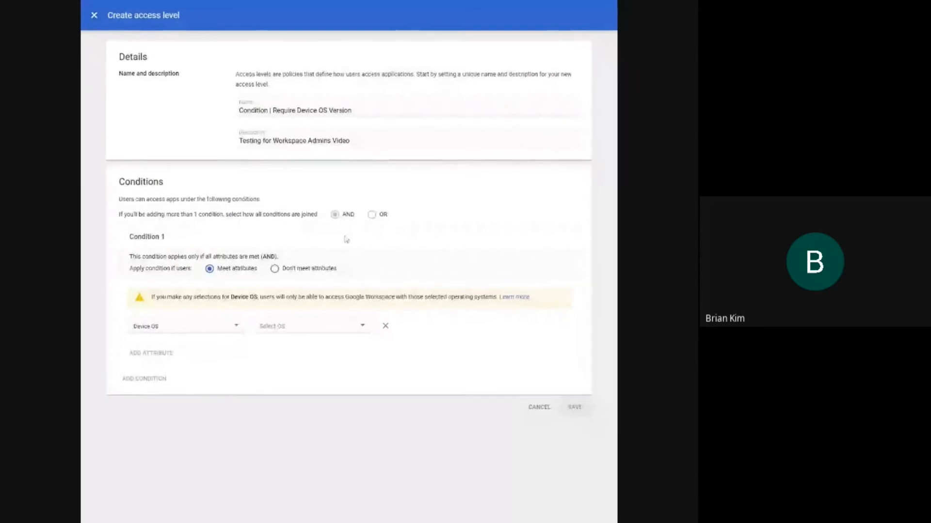
- Require Android with minimum version 11.0.0 in Condition 1 and save the access level
click(312, 325)
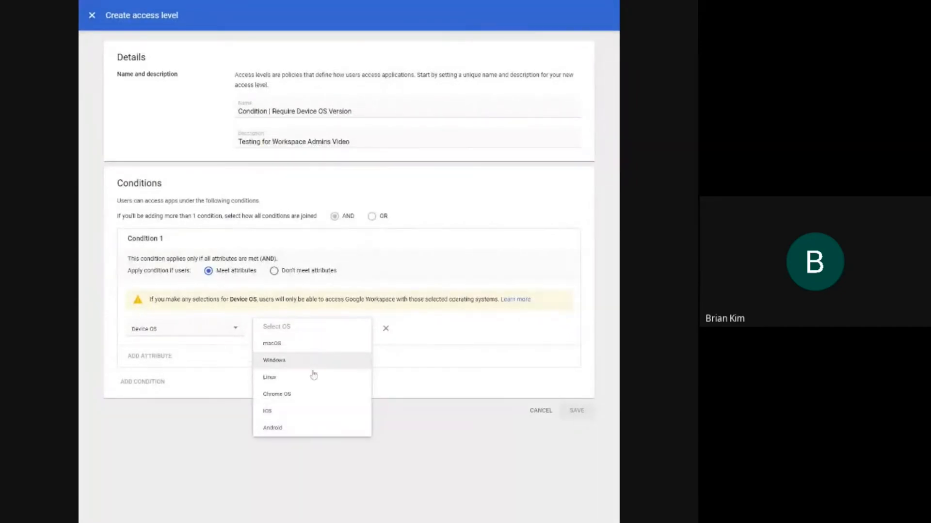
click(271, 427)
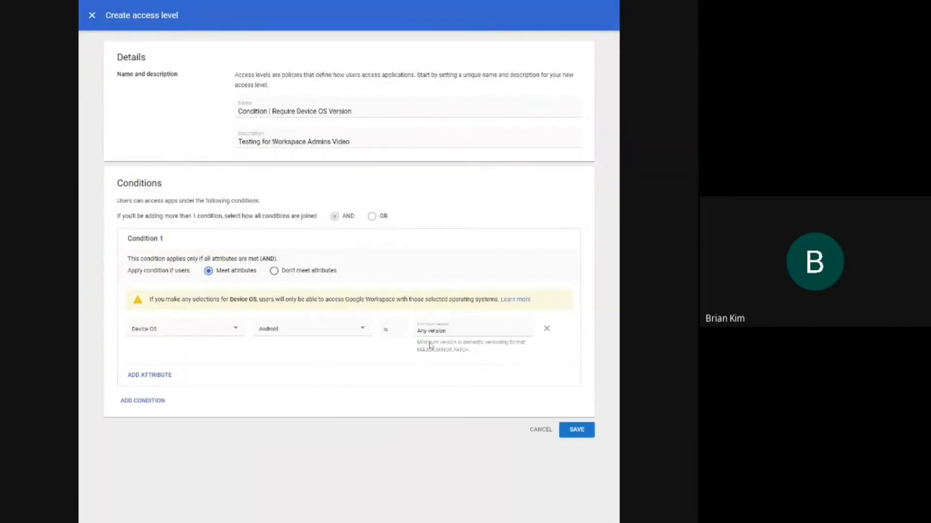
click(472, 330)
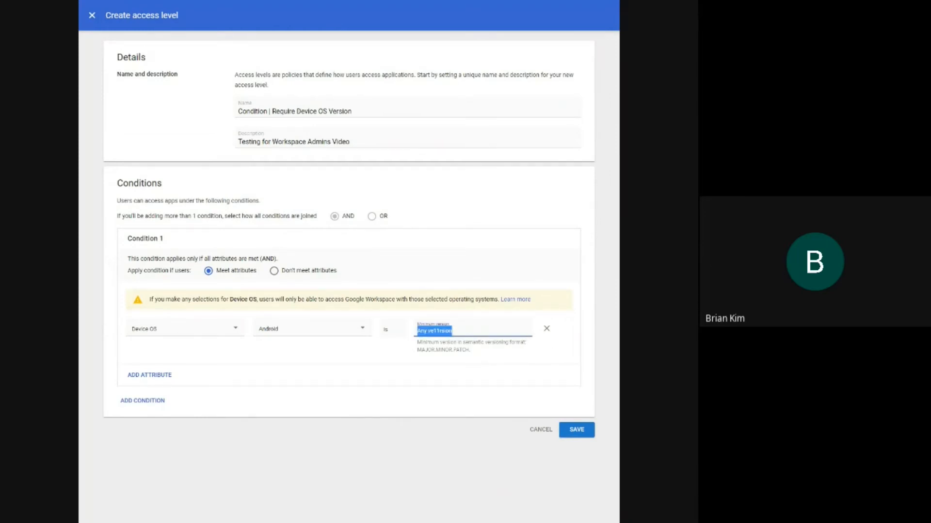
text(11,)
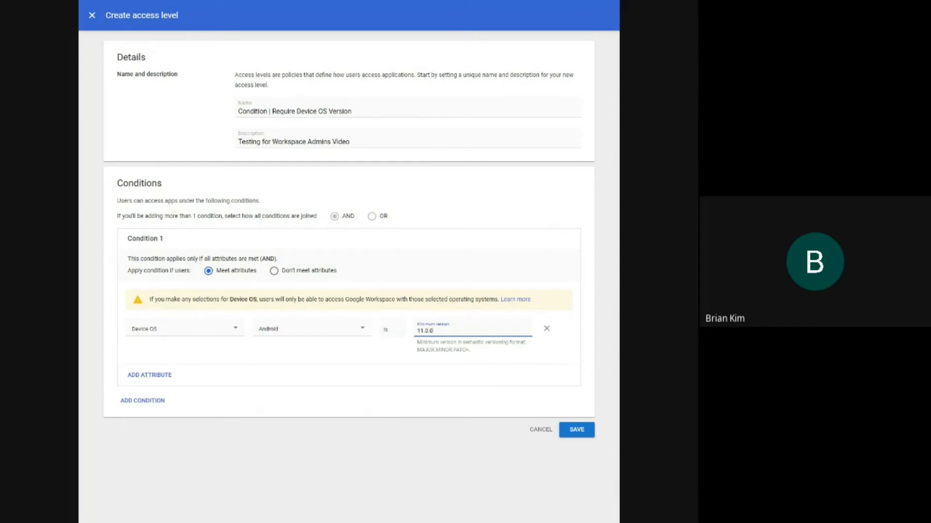
mouse_move(582, 443)
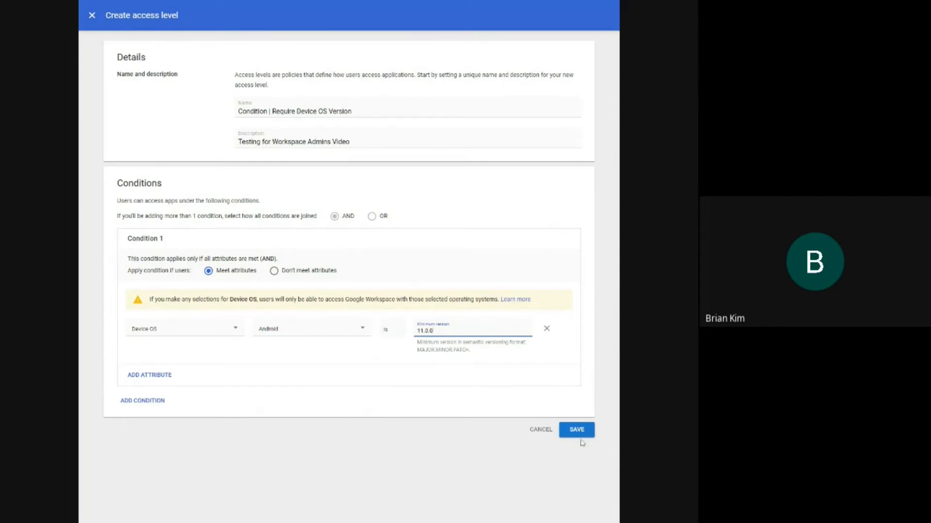
click(575, 429)
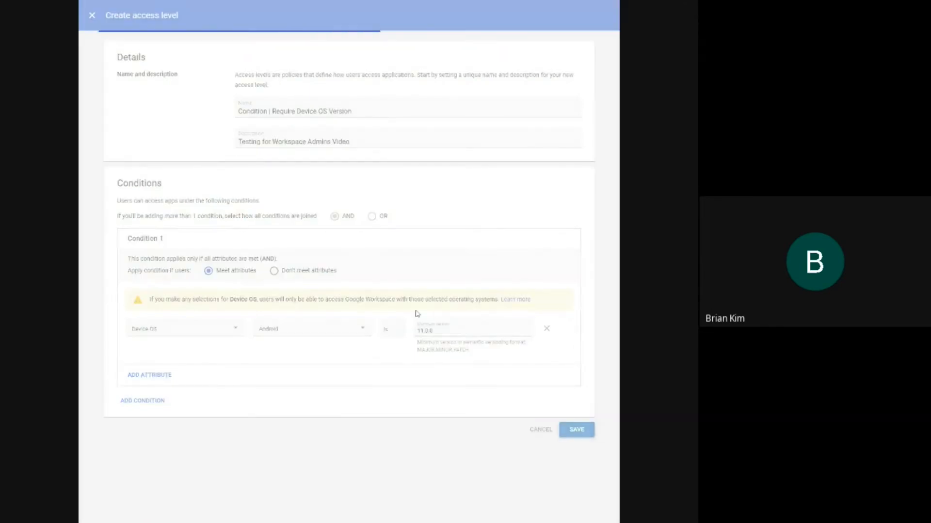
mouse_move(439, 271)
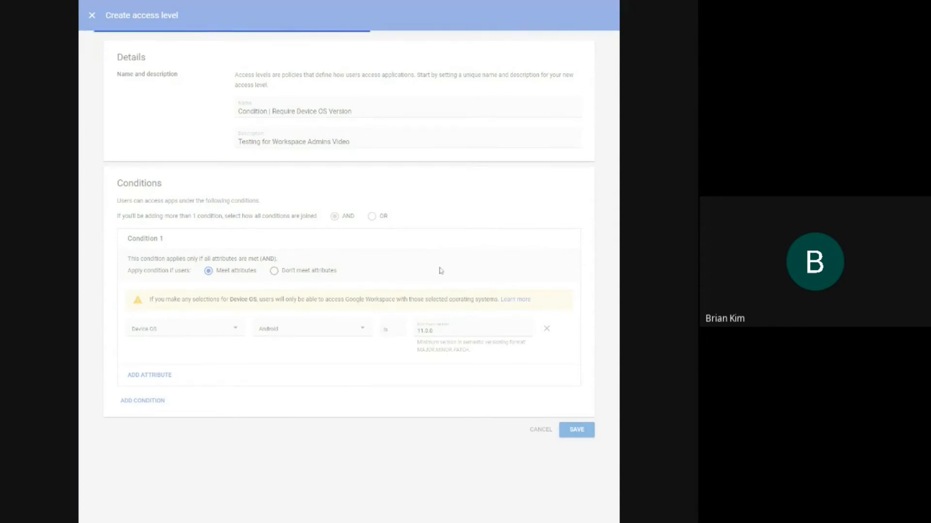
- Select Drive and Docs for assignment under the test organizational unit
click(575, 429)
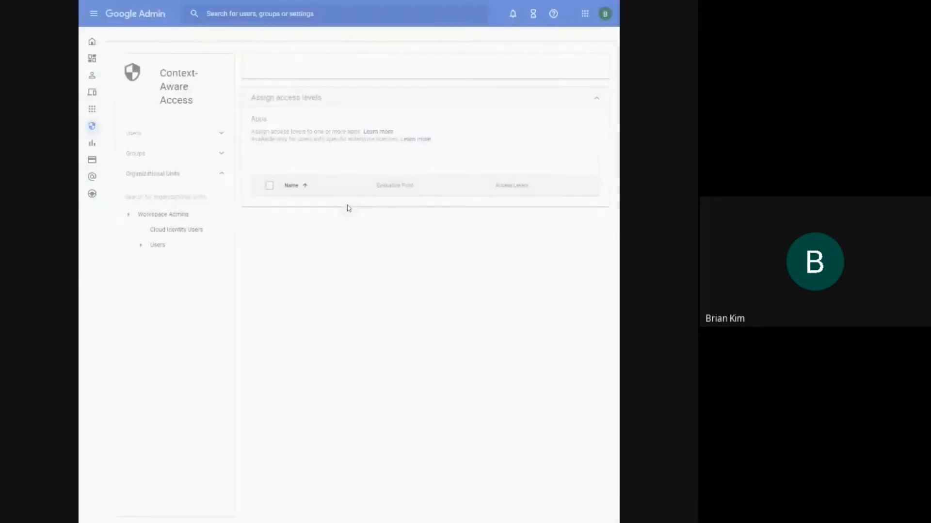
click(163, 215)
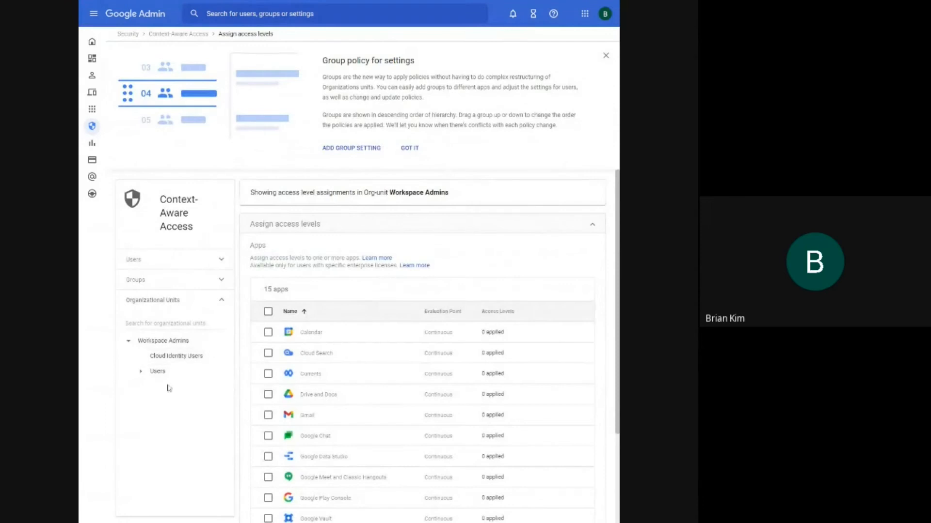
click(141, 371)
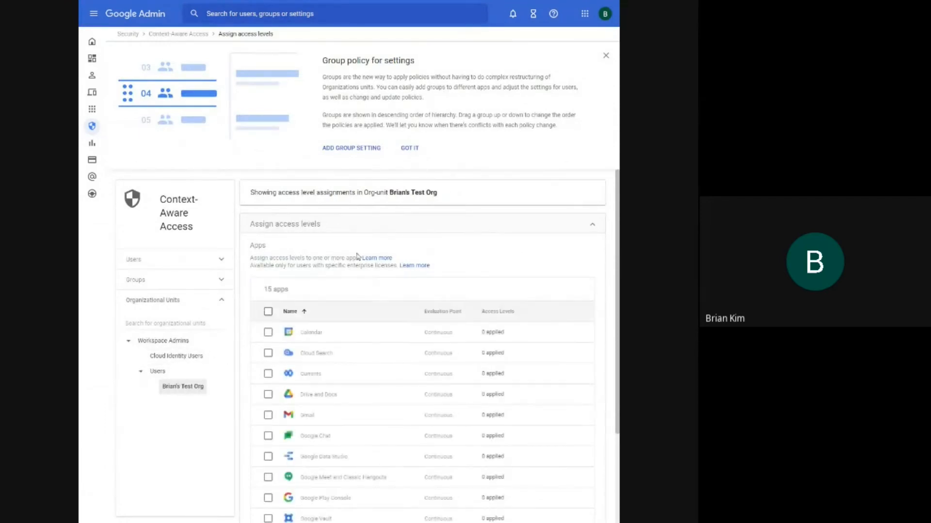
scroll(down, 3)
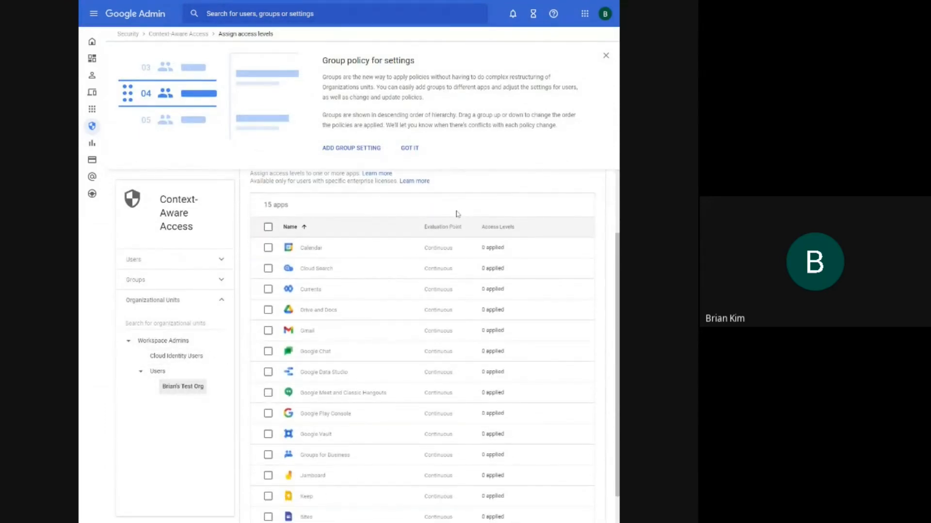
click(267, 274)
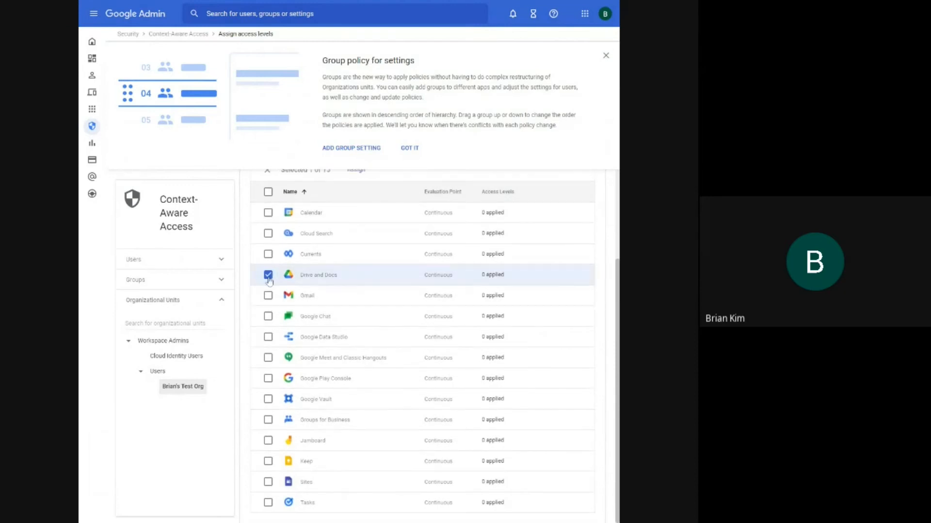
mouse_move(564, 294)
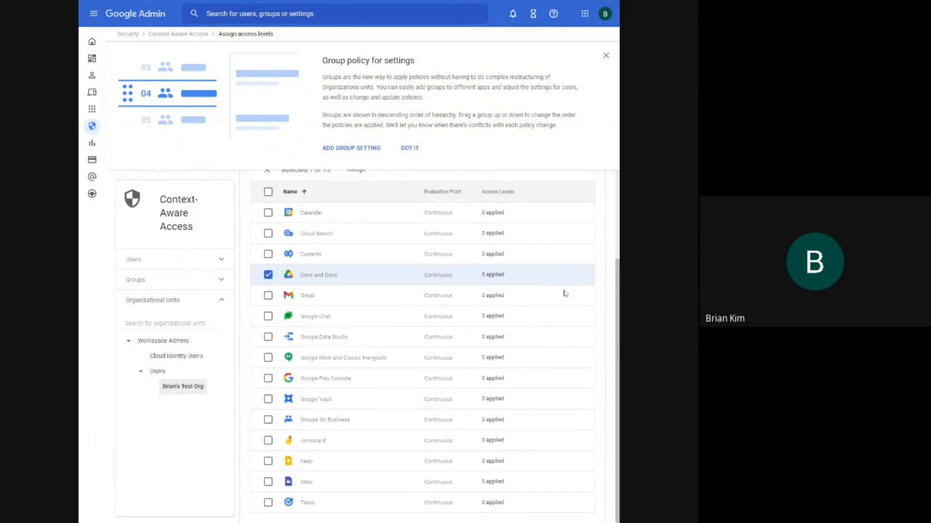
- Apply the Require Device OS Version level to Drive and Docs and save the assignment
scroll(up, 3)
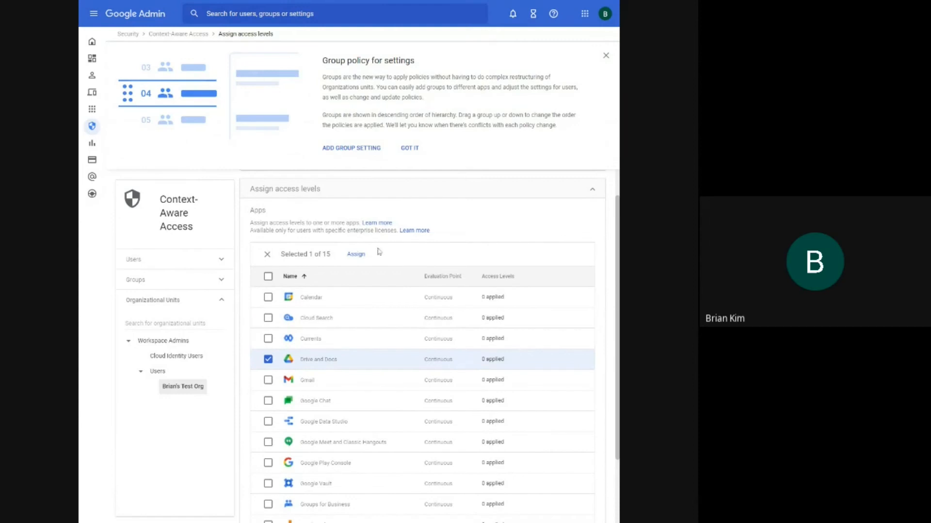
click(356, 254)
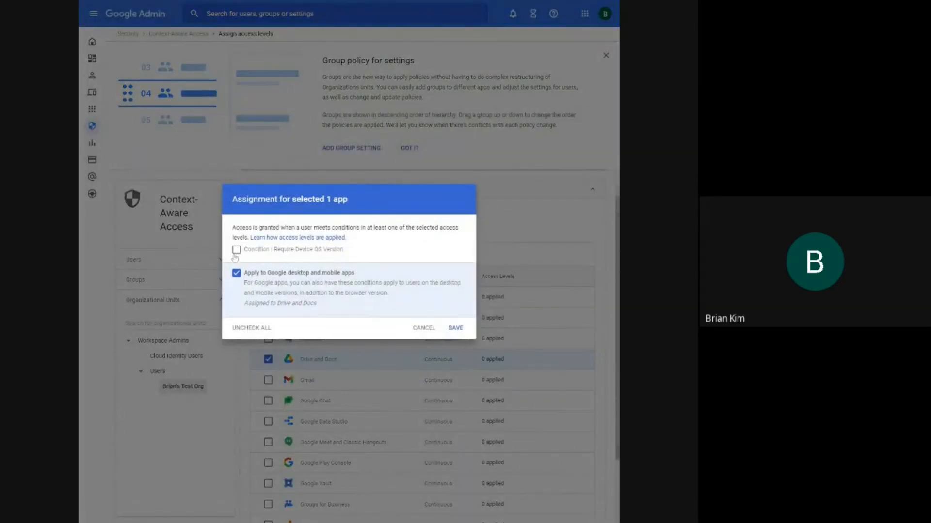
click(237, 249)
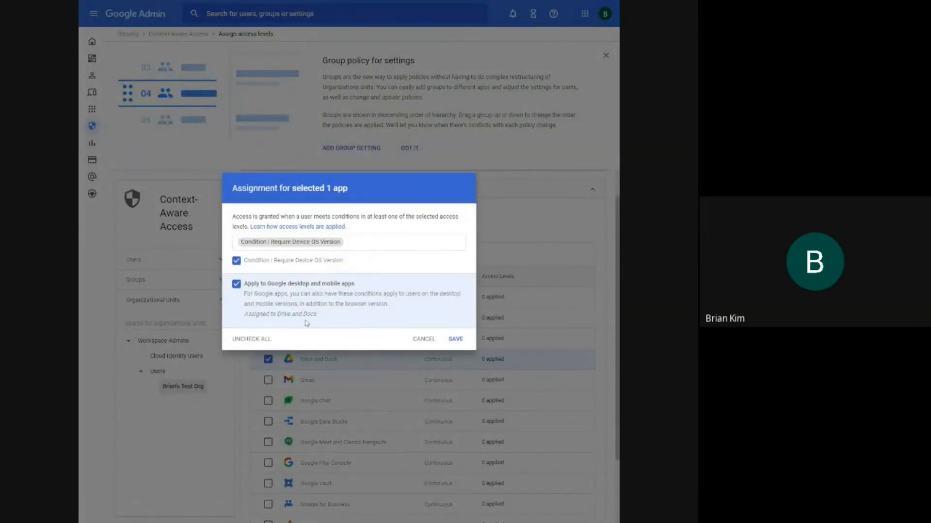
mouse_move(342, 310)
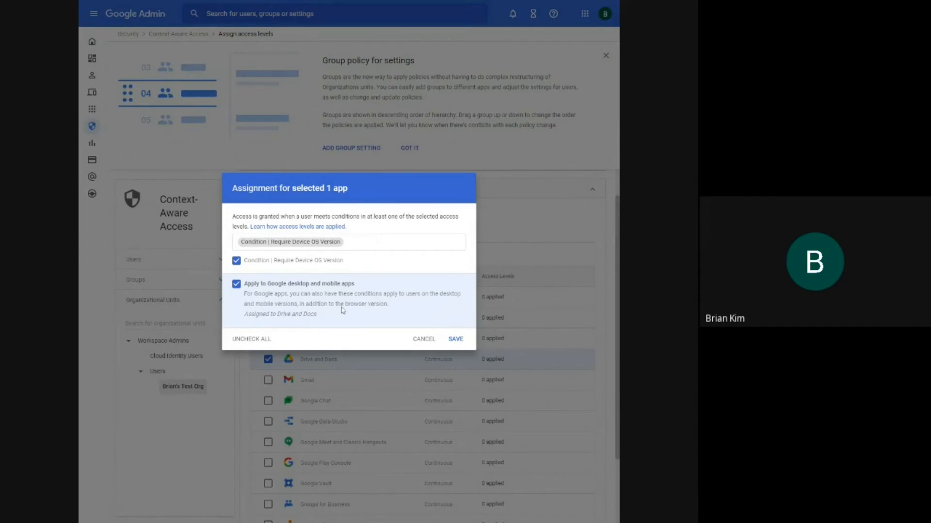
mouse_move(440, 329)
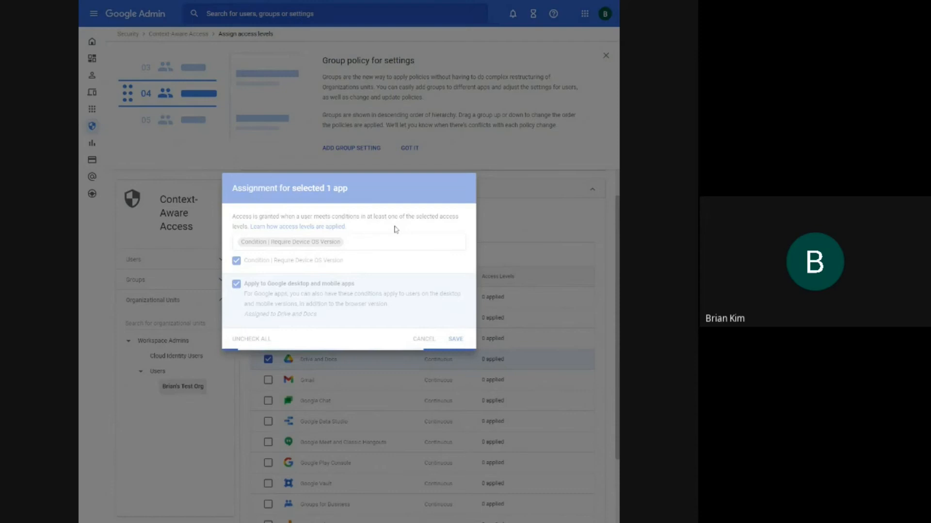
click(456, 340)
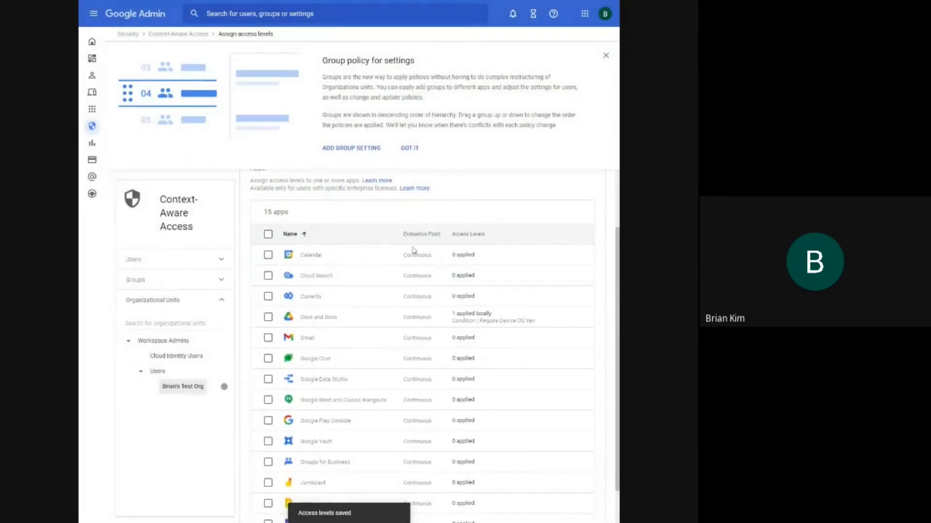
mouse_move(396, 324)
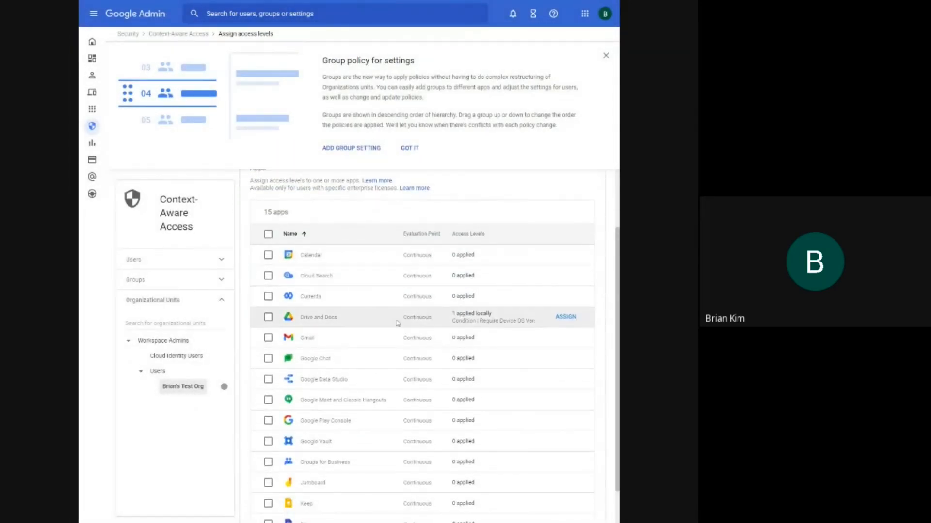
mouse_move(304, 3)
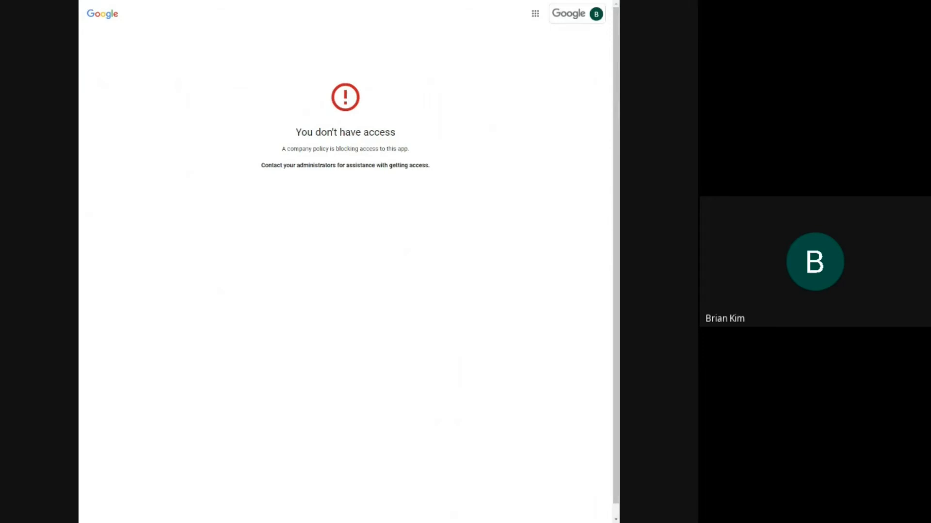
mouse_move(289, 2)
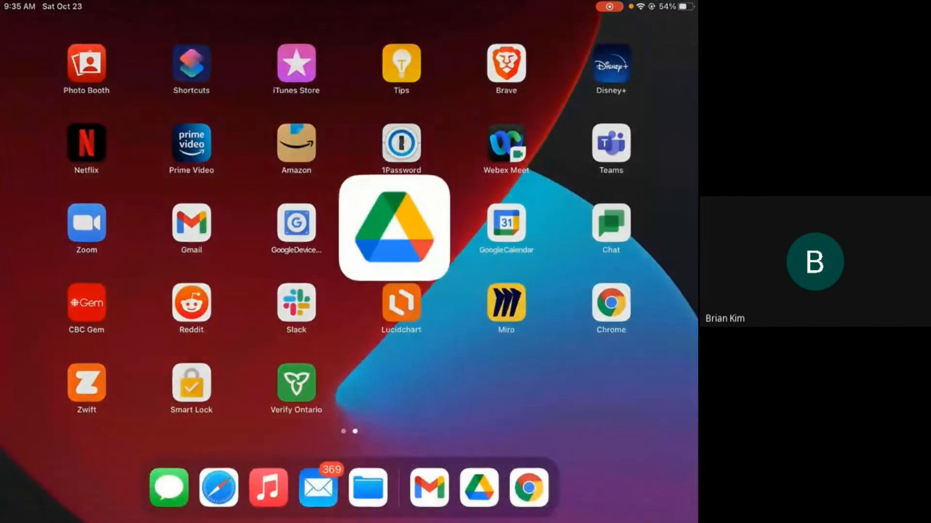
- Launch Google Drive on the iPad to check whether it is still reachable
click(393, 229)
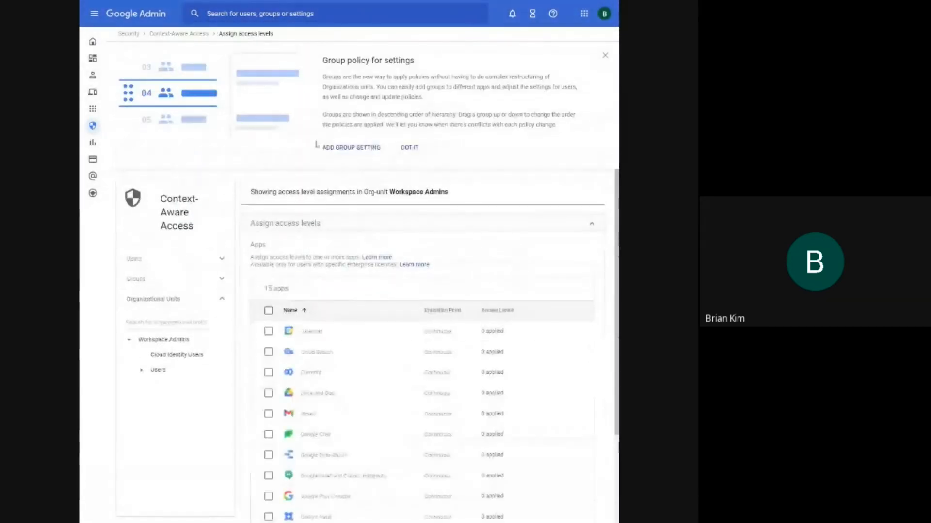
- Add a Device OS attribute requiring Windows at any version
click(408, 148)
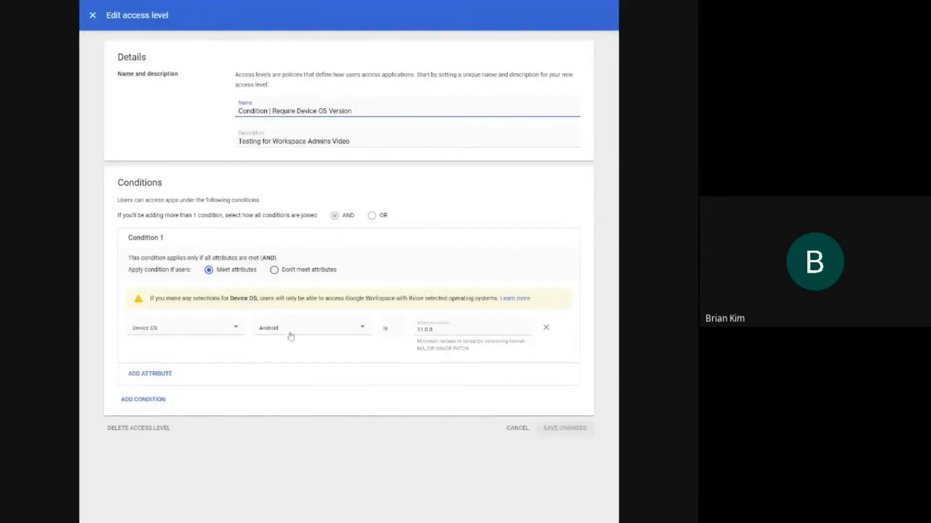
click(149, 374)
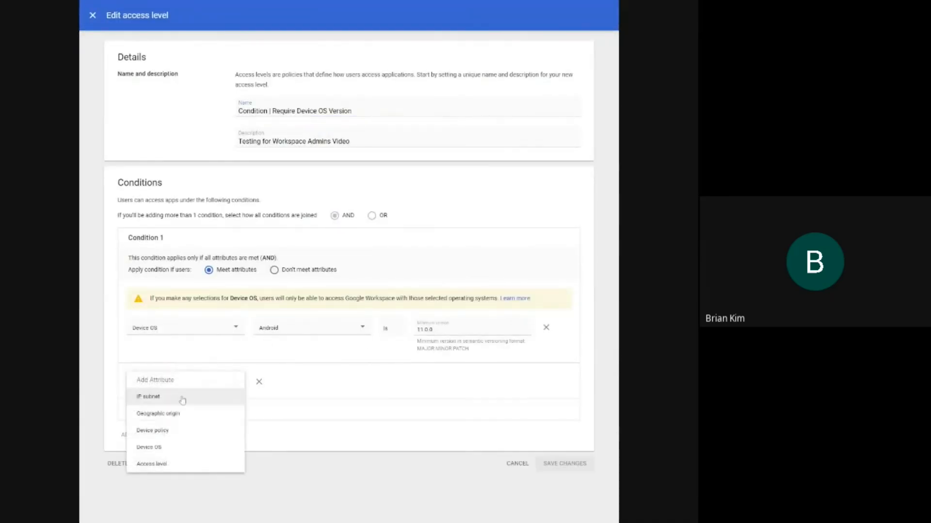
click(148, 447)
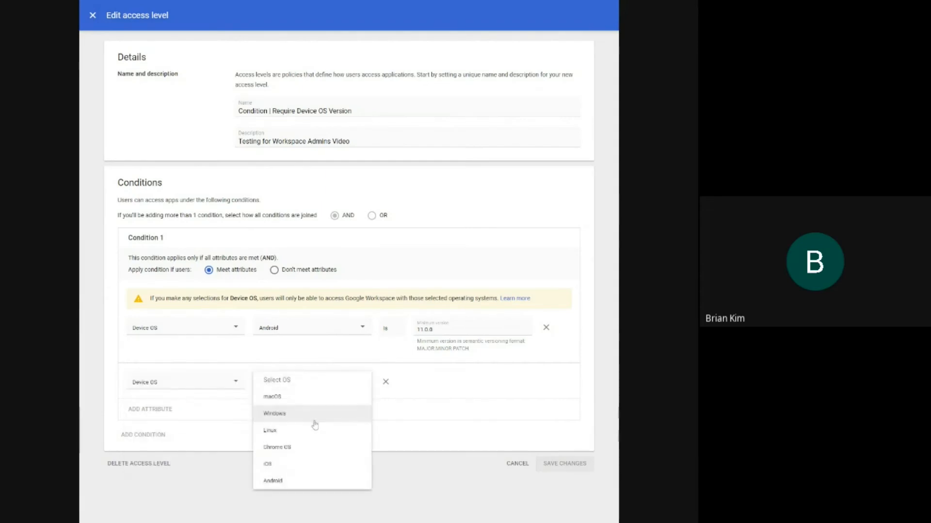
click(274, 414)
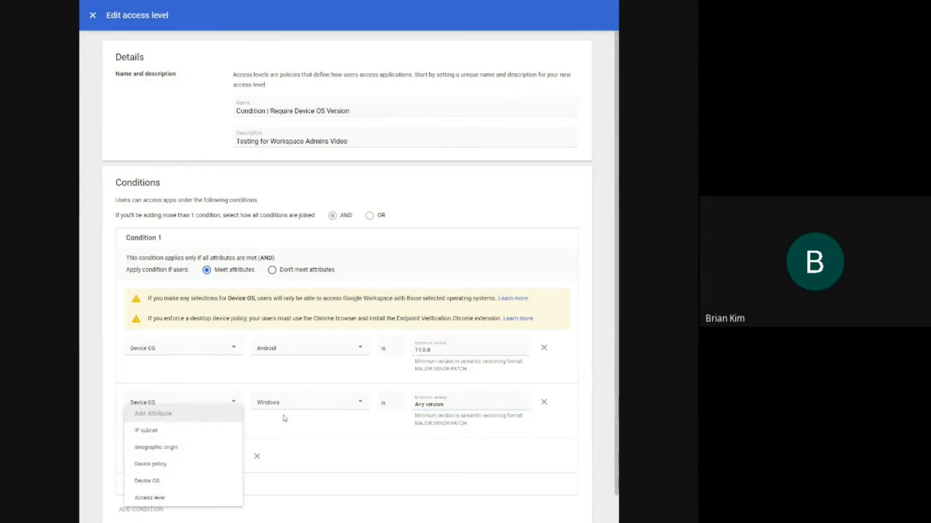
- Add a Device OS attribute requiring iOS at any version and save the access level
click(147, 481)
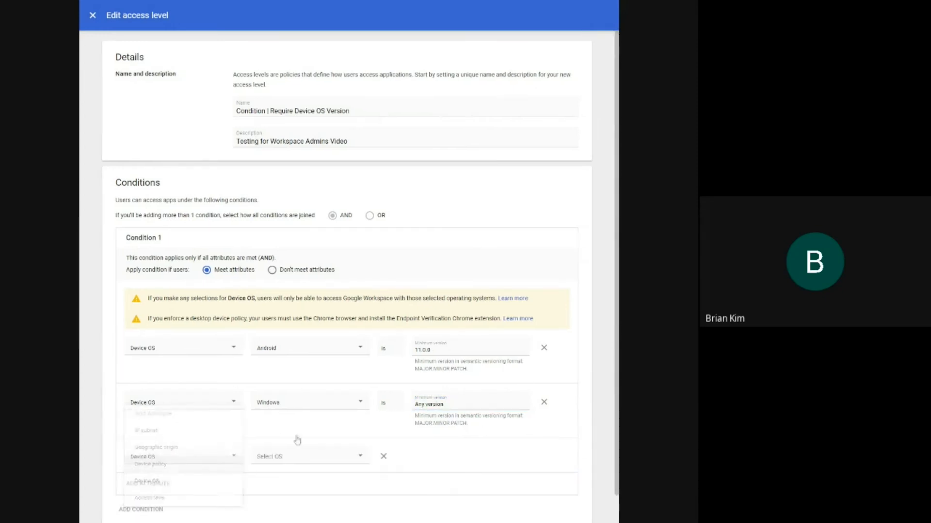
click(309, 456)
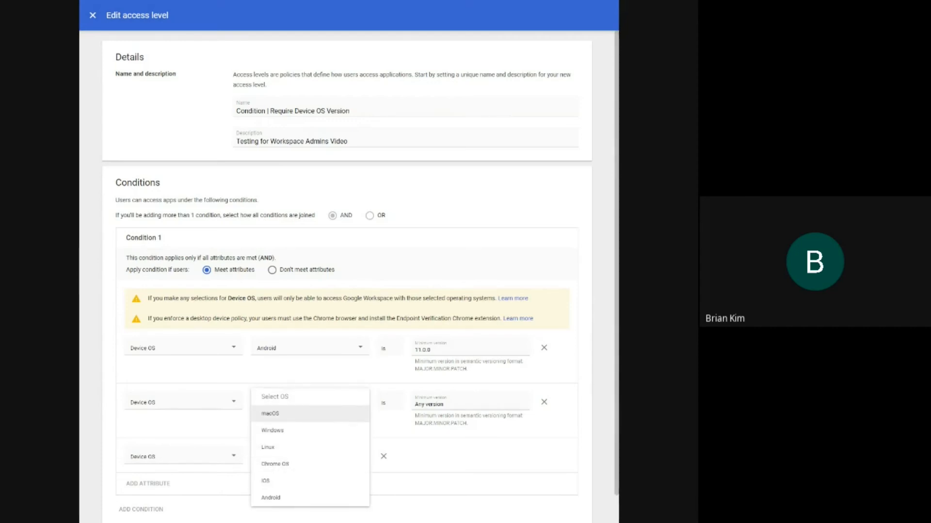
click(271, 430)
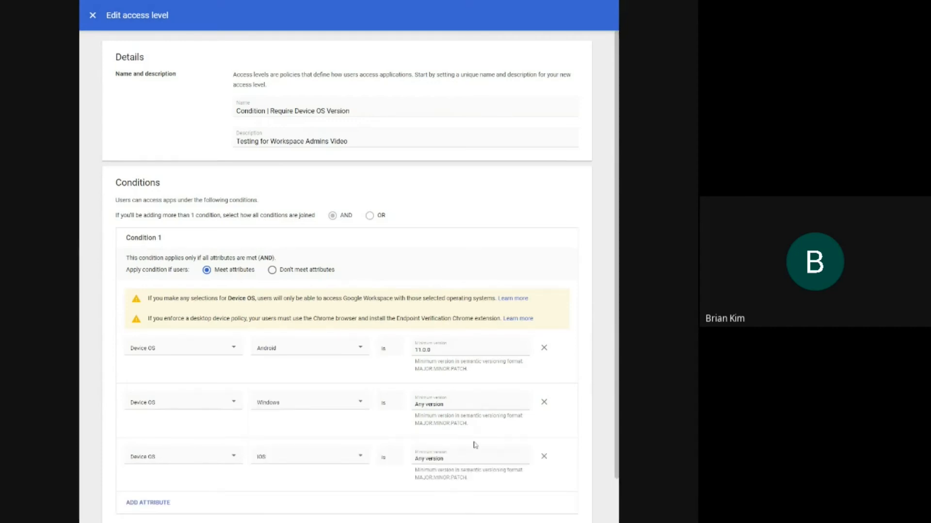
scroll(down, 3)
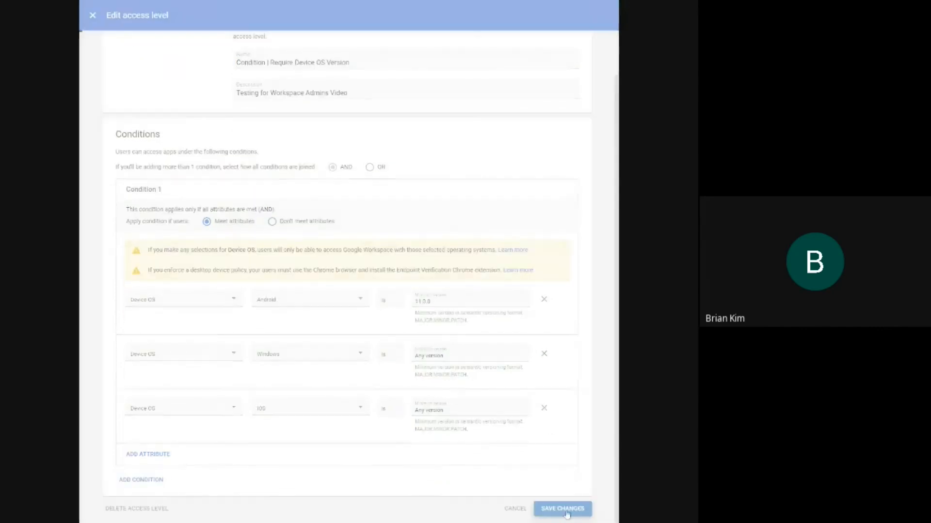
click(561, 509)
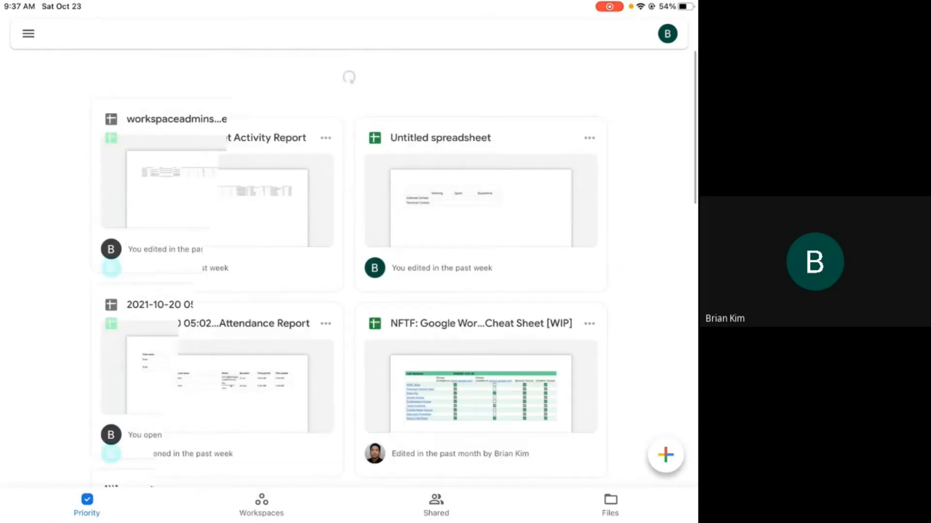
- Check Drive in the desktop browser windows for the company-policy block
scroll(up, 3)
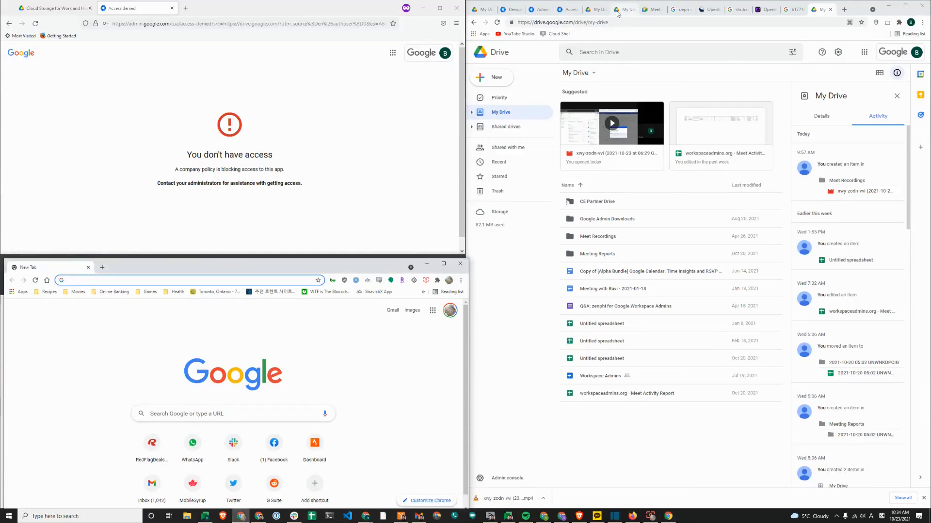
- Reload Drive to confirm the block, then bring up the Devices list and the second browser window
click(568, 9)
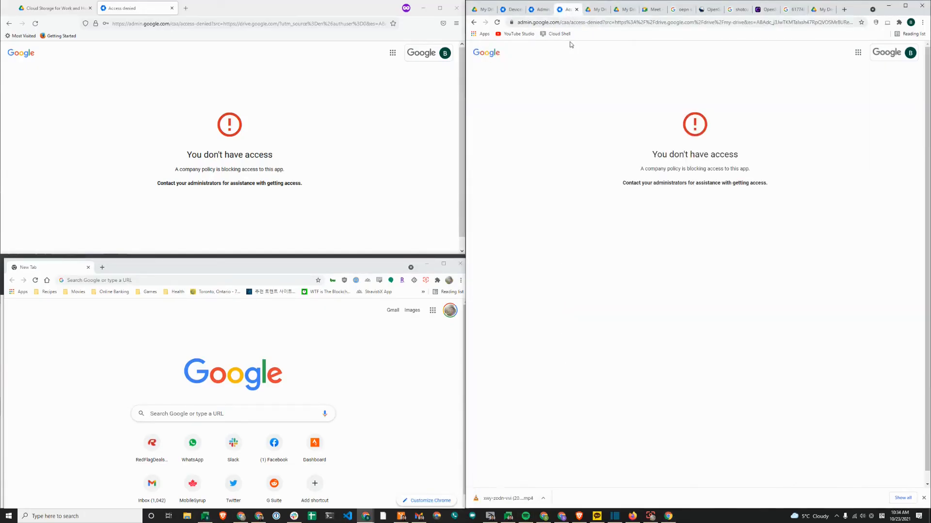
click(539, 9)
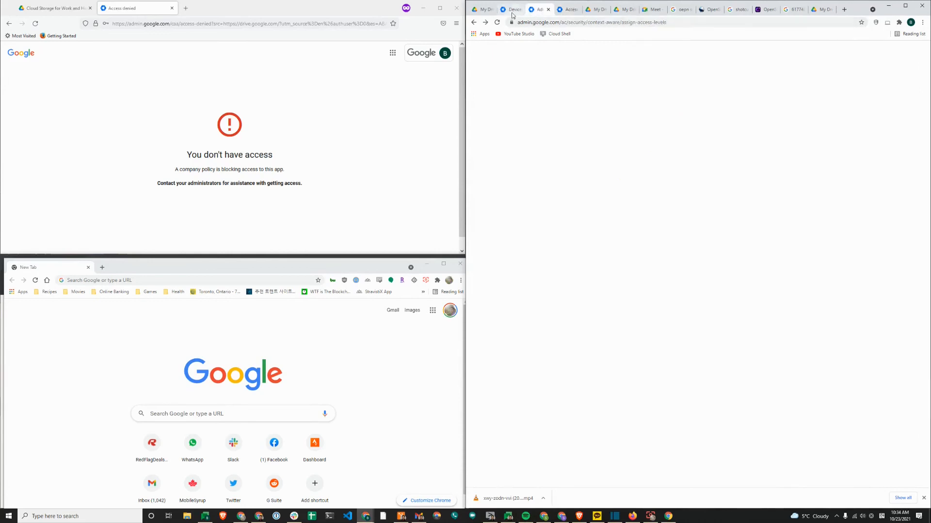
click(511, 9)
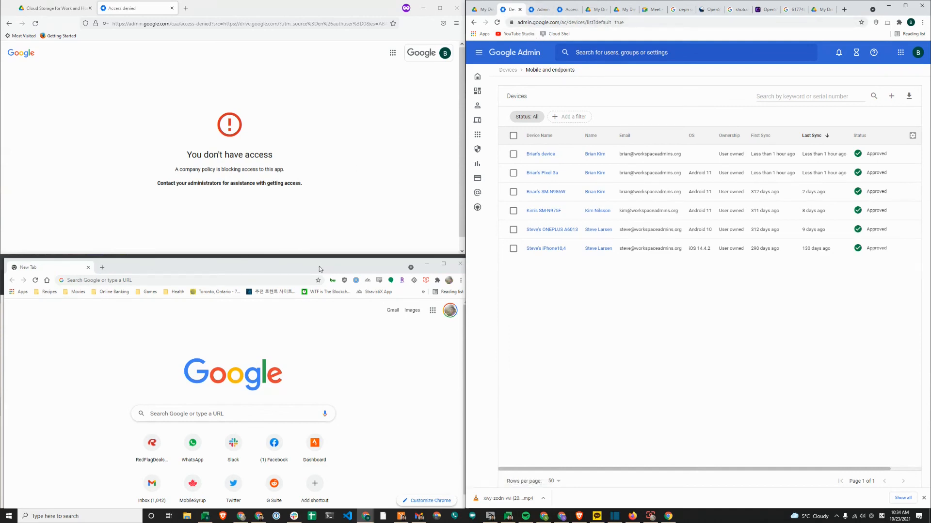
click(178, 281)
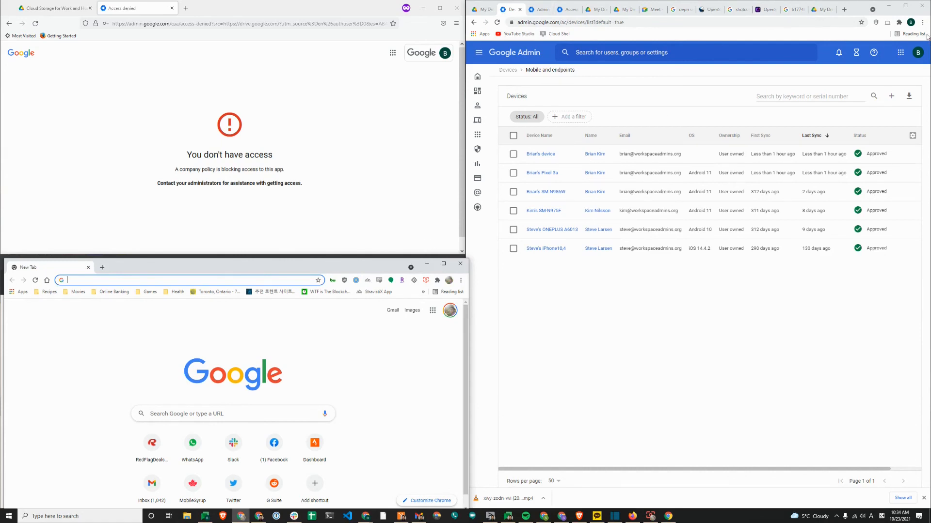
mouse_move(898, 22)
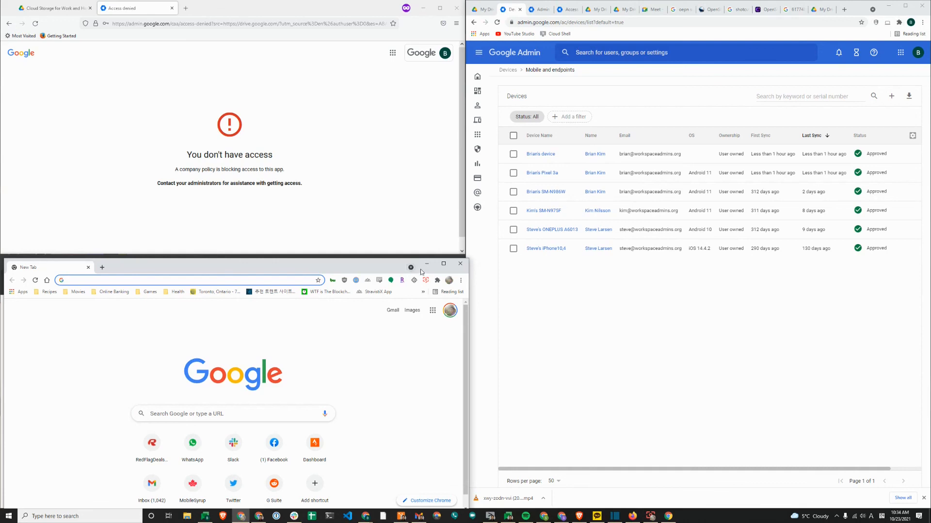
mouse_move(459, 264)
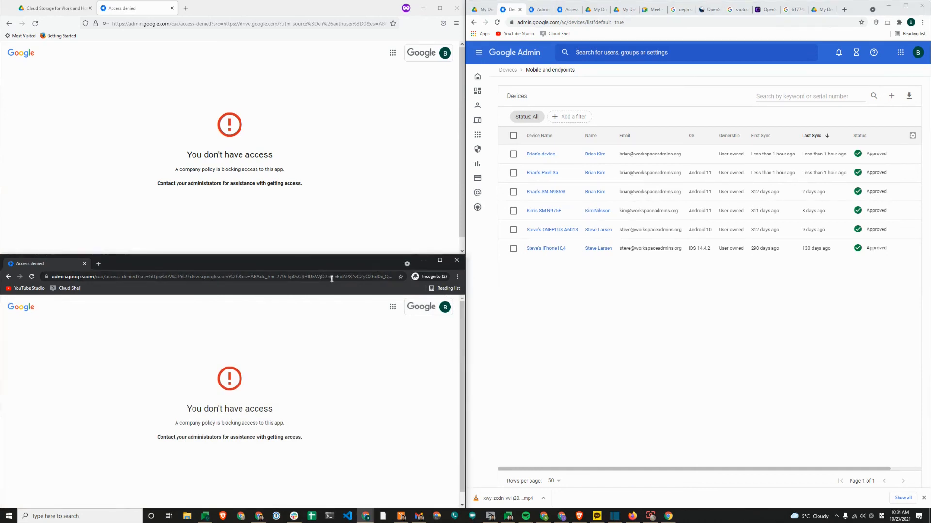
mouse_move(337, 376)
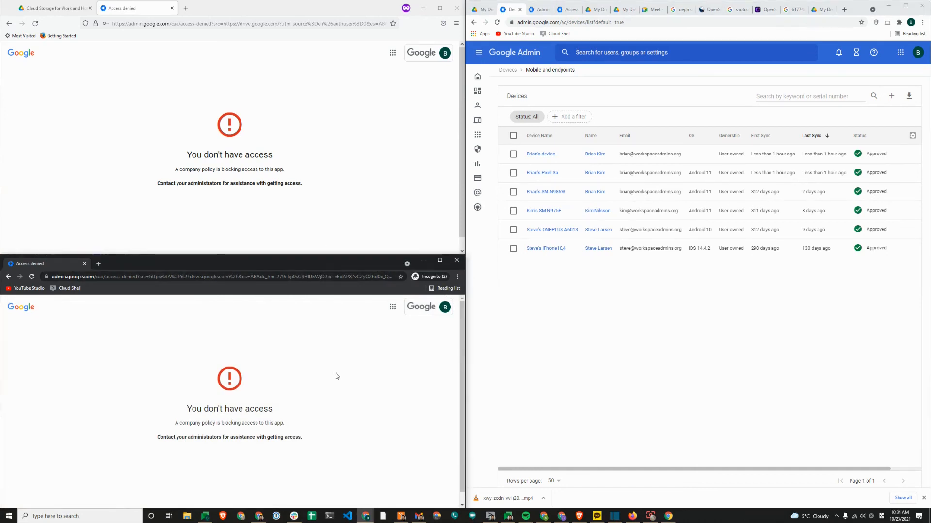
mouse_move(668, 230)
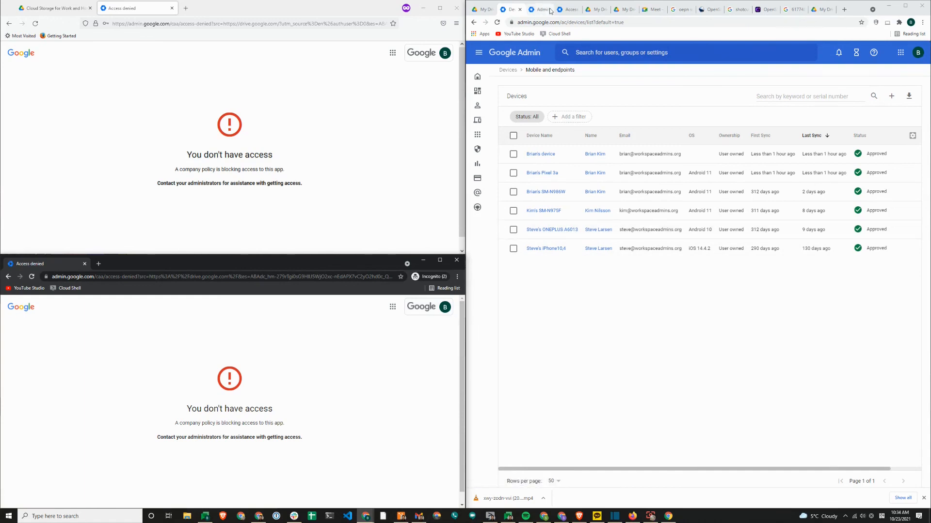
- Reload My Drive in Chrome, then retry Google apps and Drive in Firefox and an incognito tab, still blocked
click(596, 9)
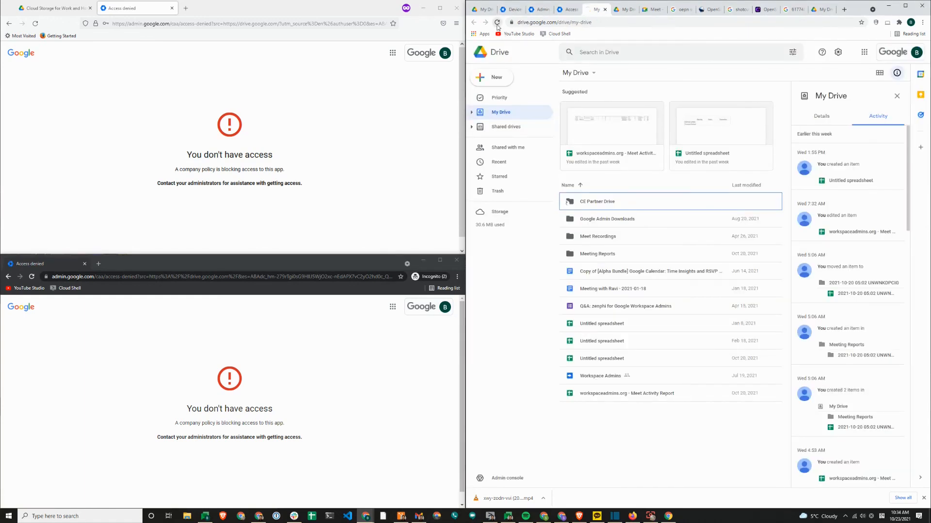
click(497, 23)
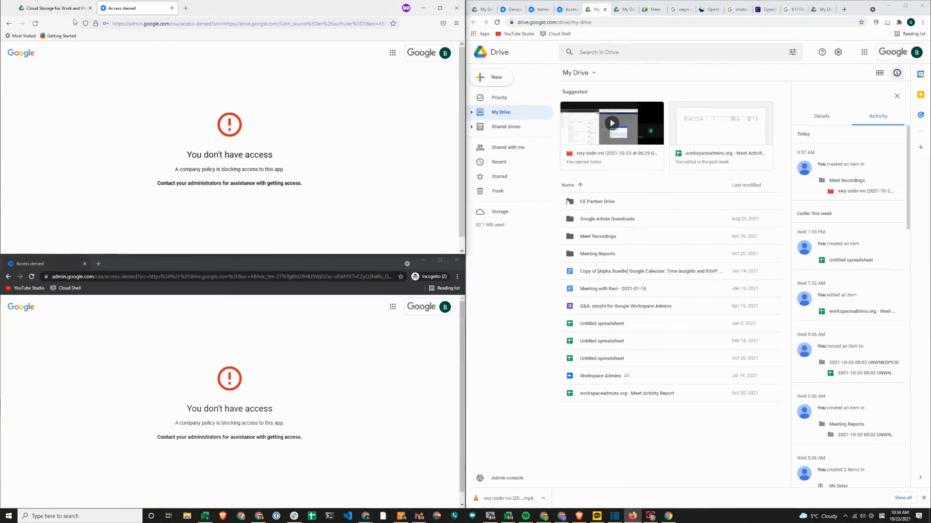
click(445, 52)
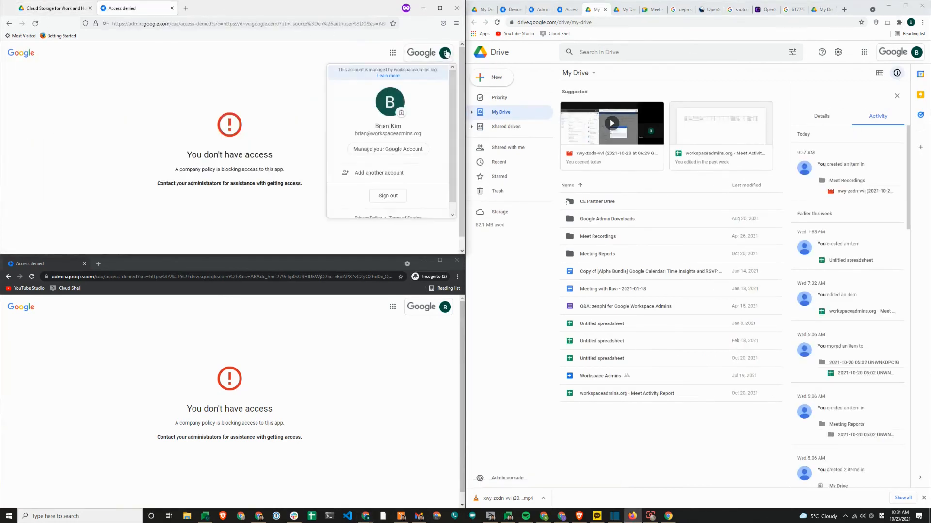
click(392, 52)
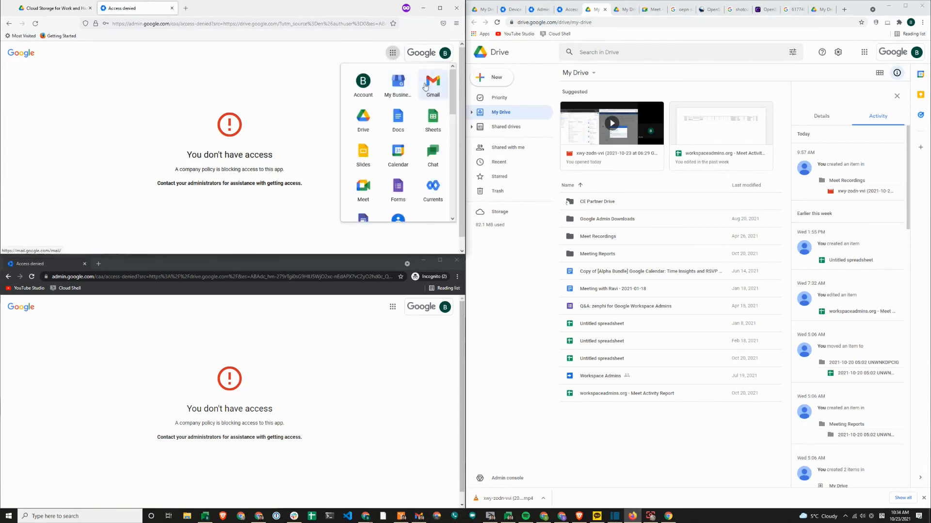
click(432, 81)
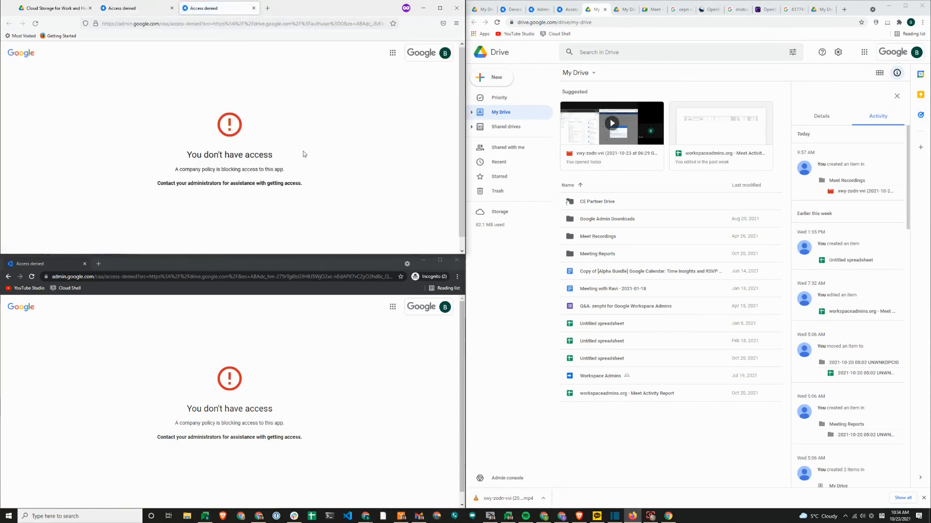
click(444, 308)
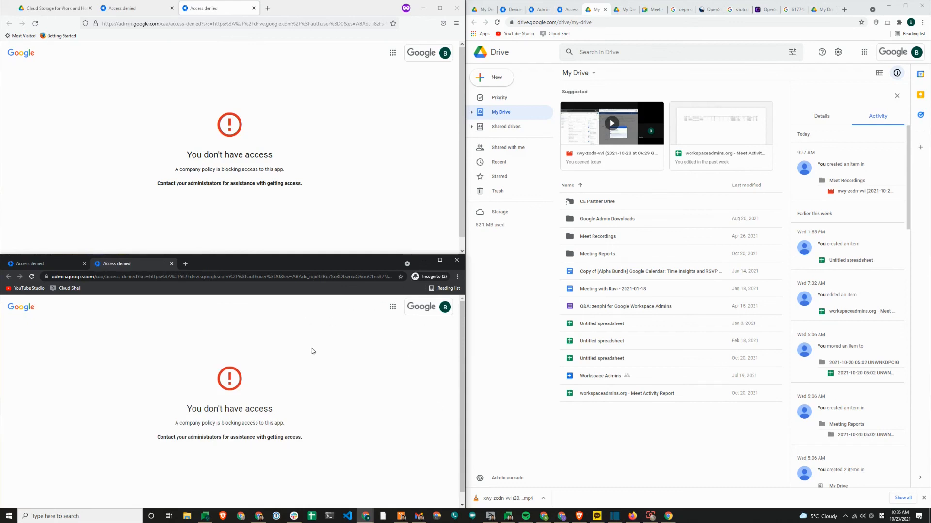
mouse_move(314, 338)
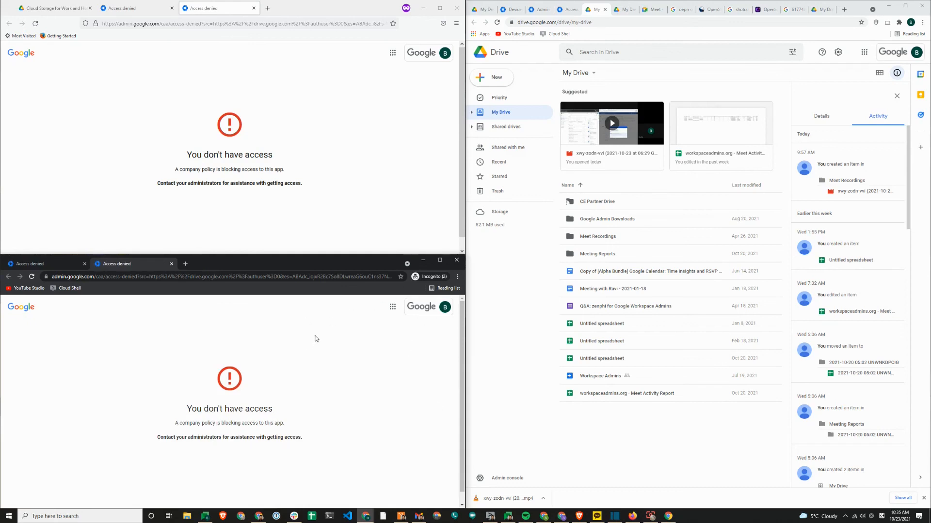
- Confirm the signed-in Drive account in Chrome and that Endpoint Verification is installed among its extensions
click(916, 53)
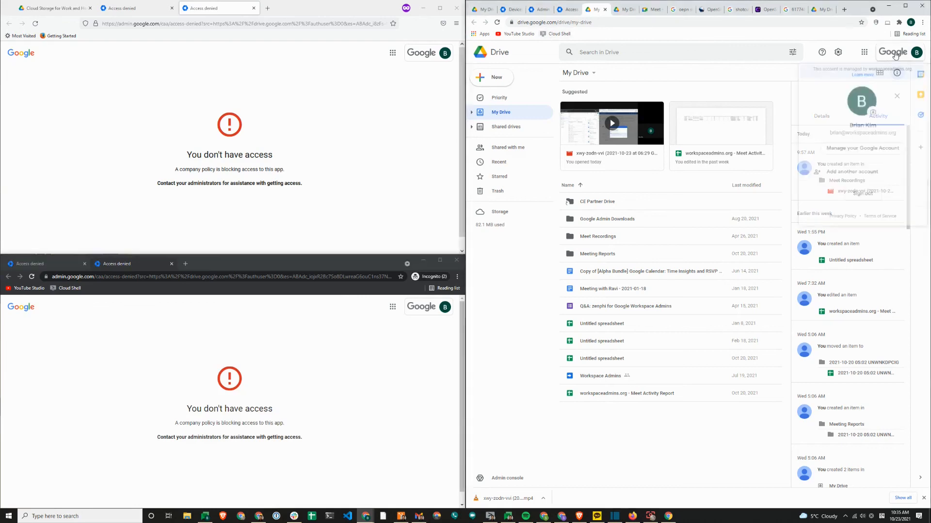
click(864, 52)
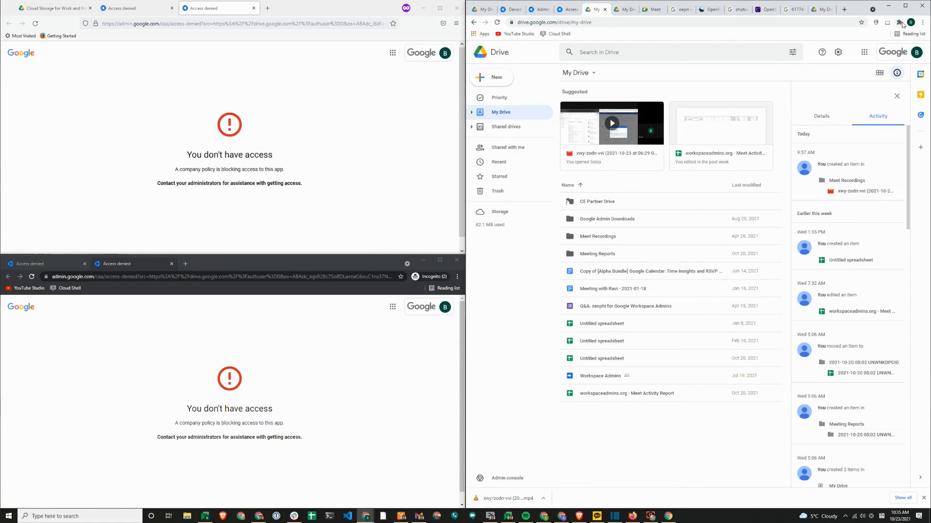
click(900, 23)
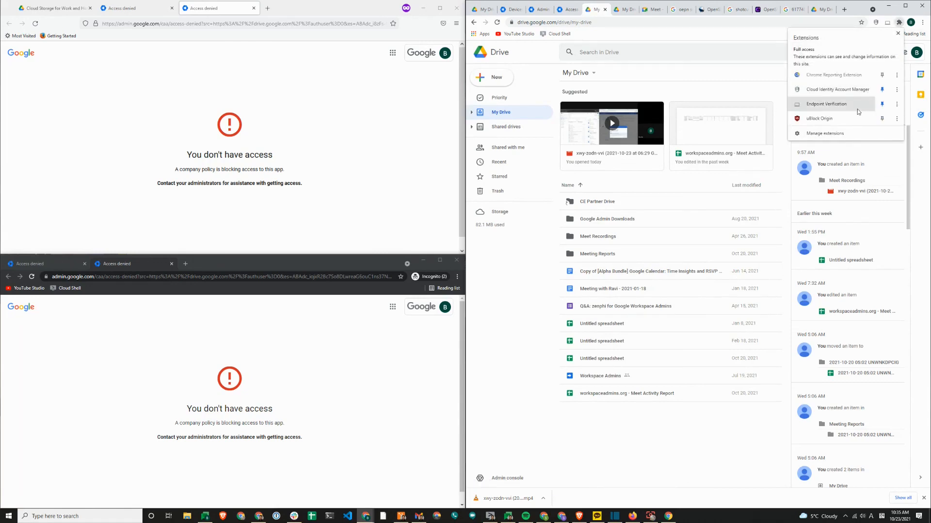